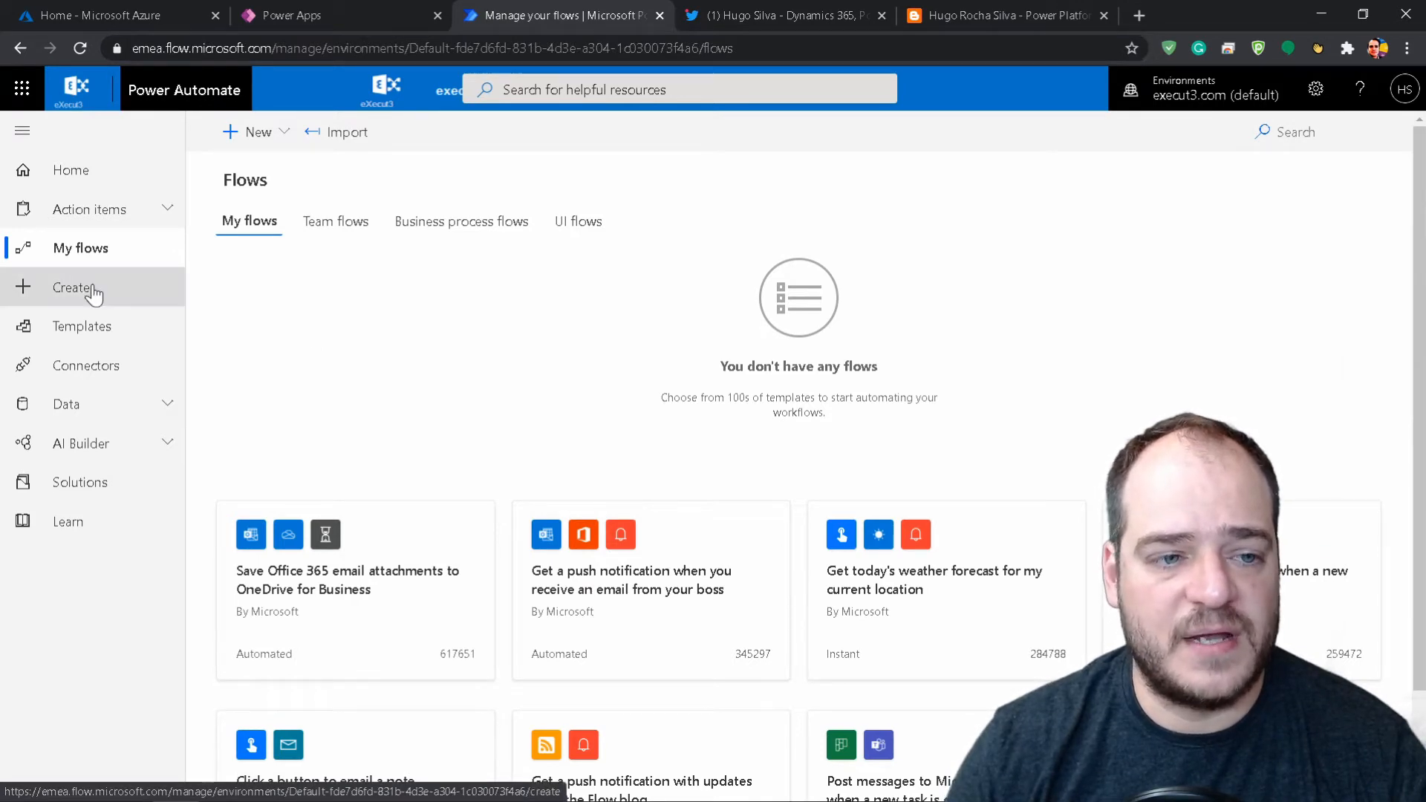
Begin a new automated flow from blank via Create in the left navigation
click(72, 287)
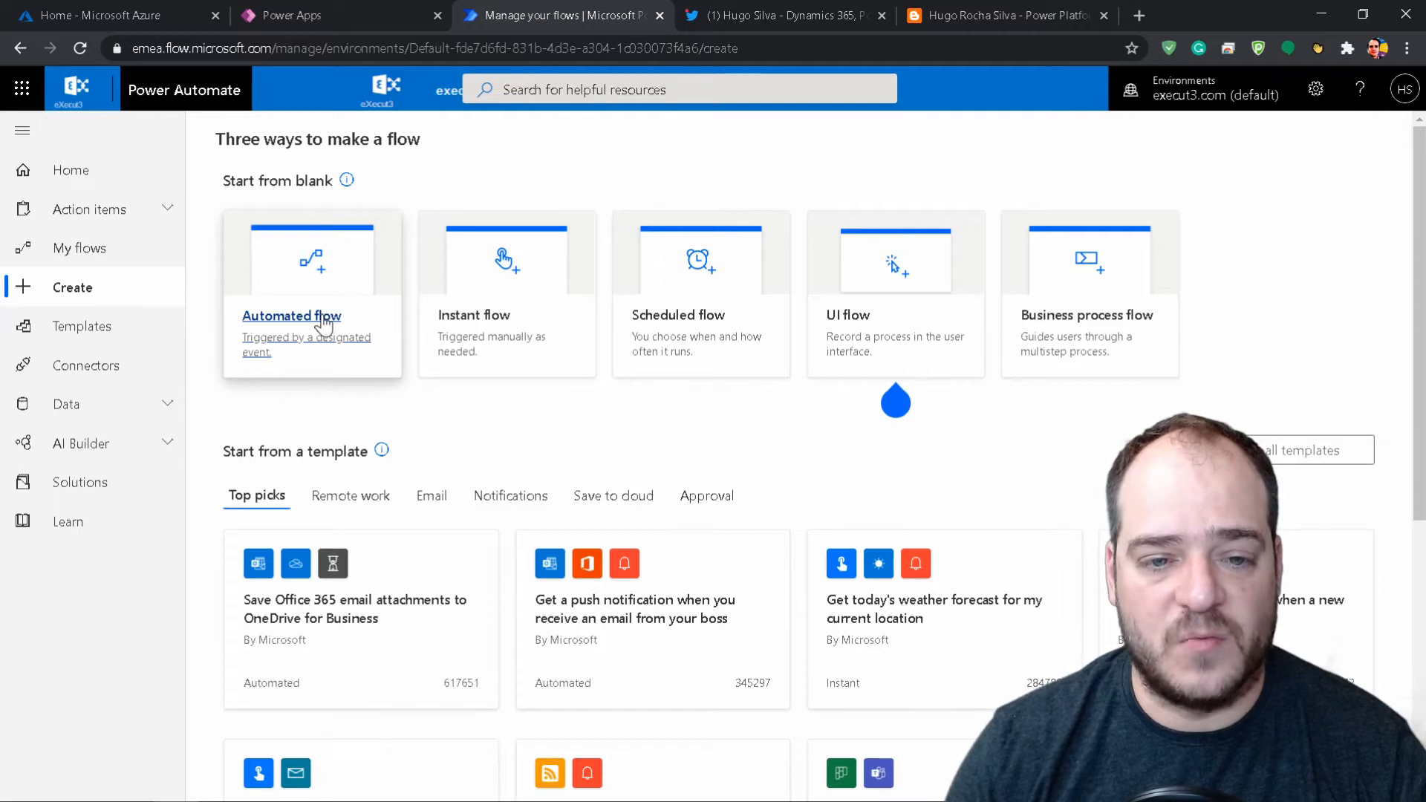
mouse_move(835, 256)
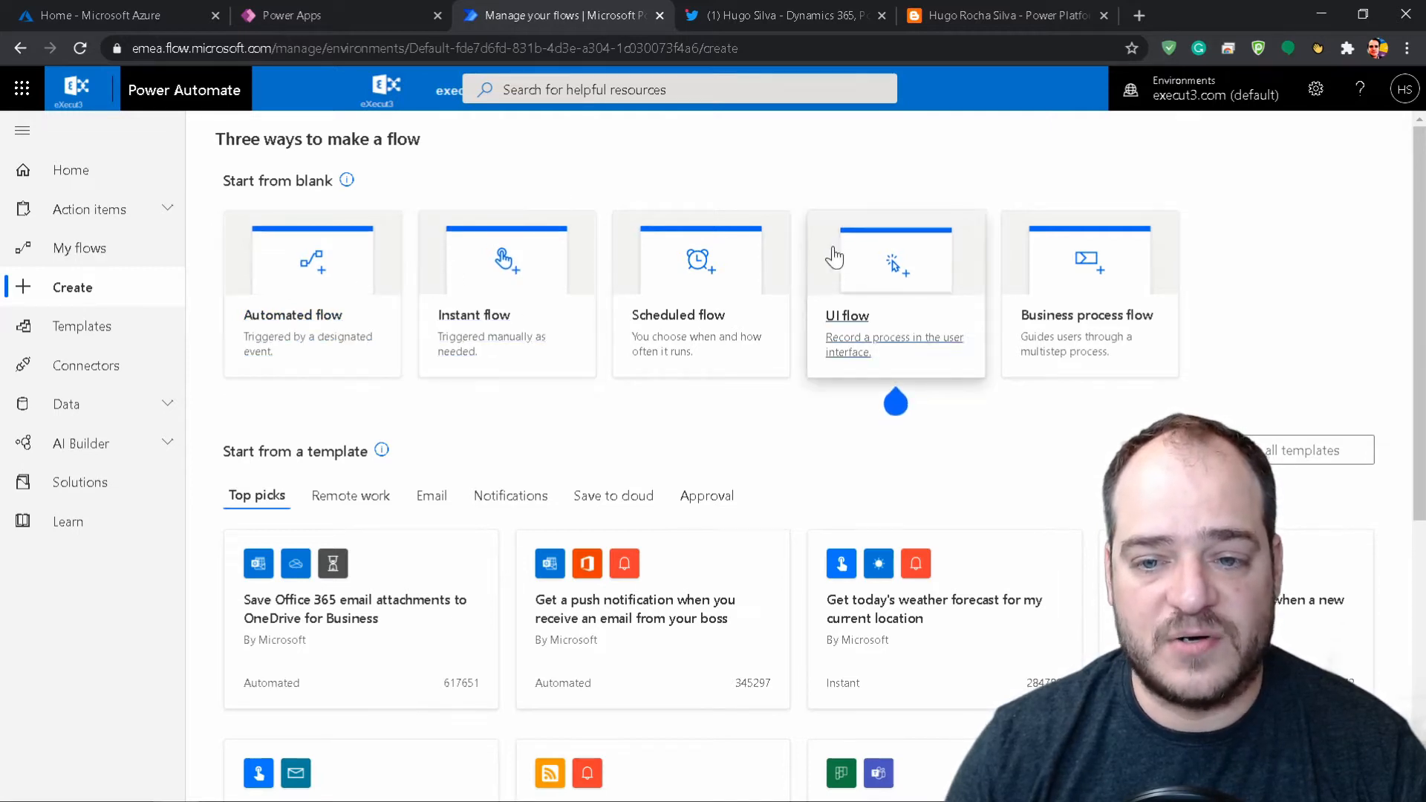
mouse_move(293, 315)
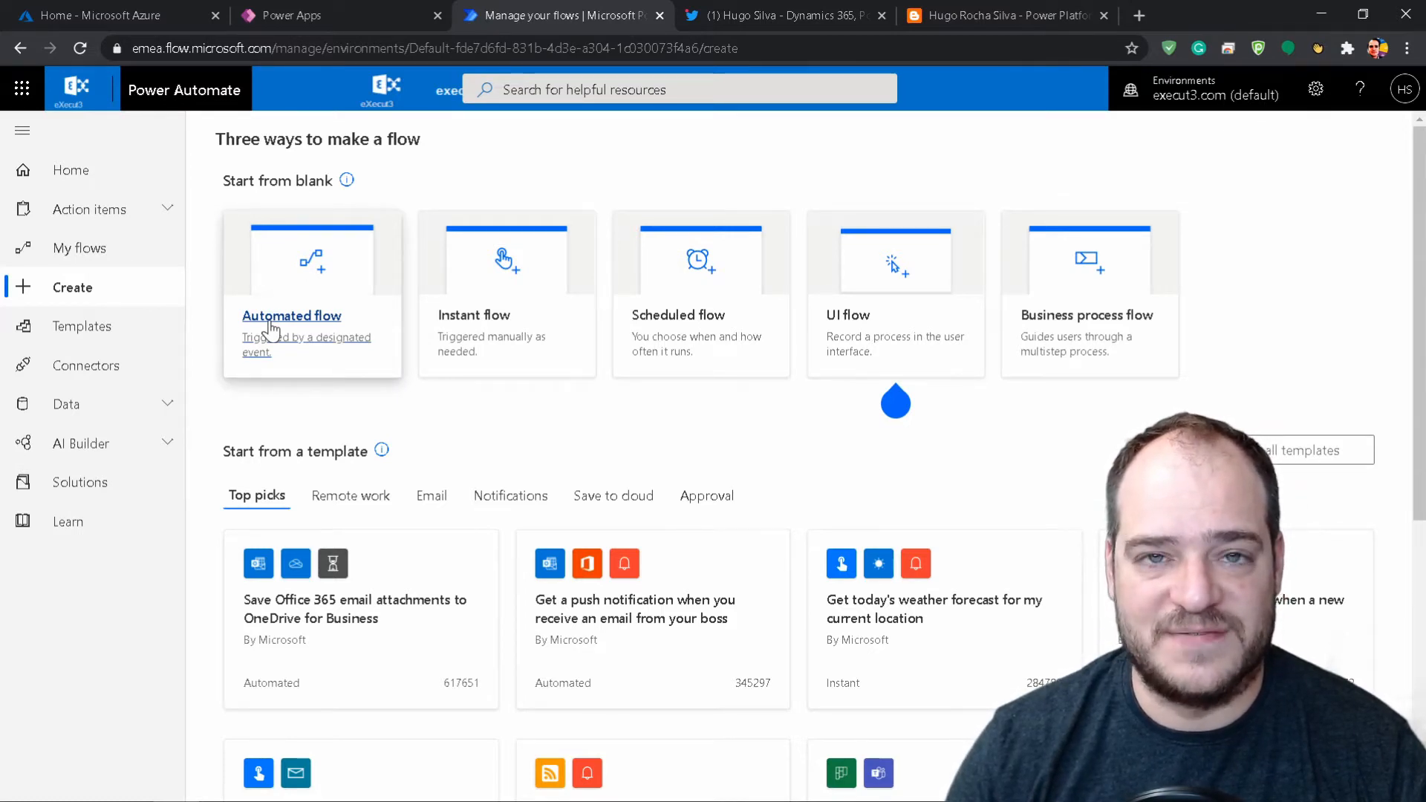
click(291, 315)
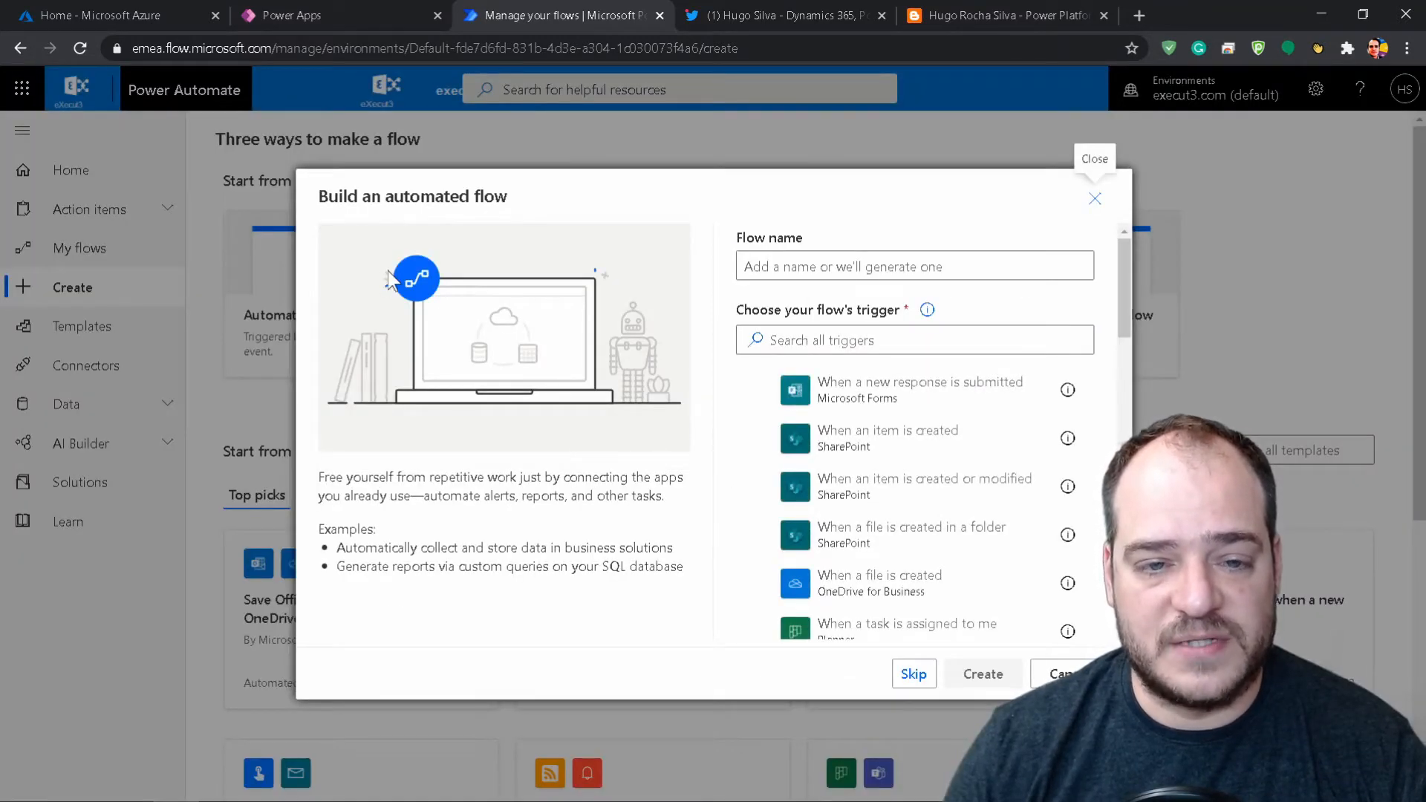
Create flow 'Media' with the Common Data Service record created, updated or deleted trigger
click(912, 339)
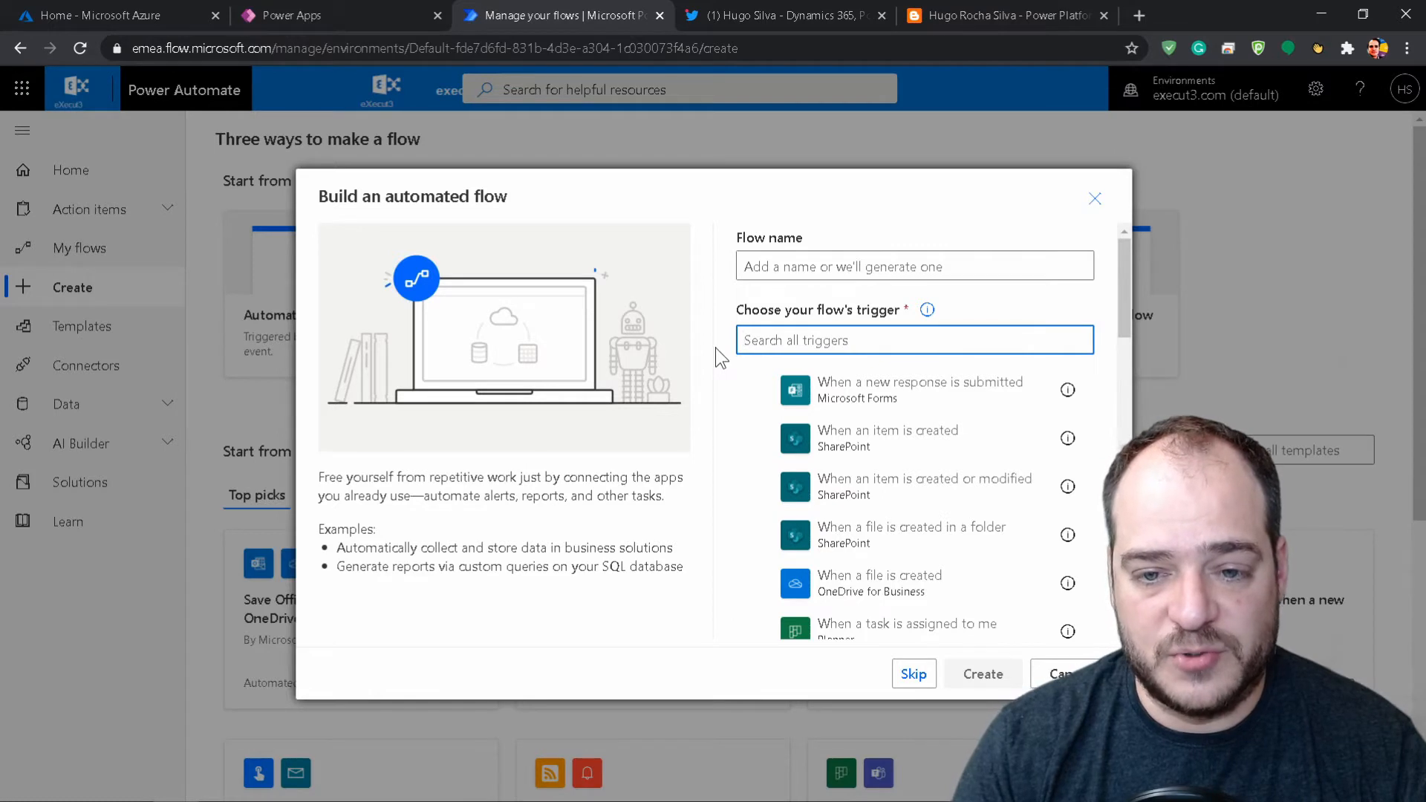
text(comon)
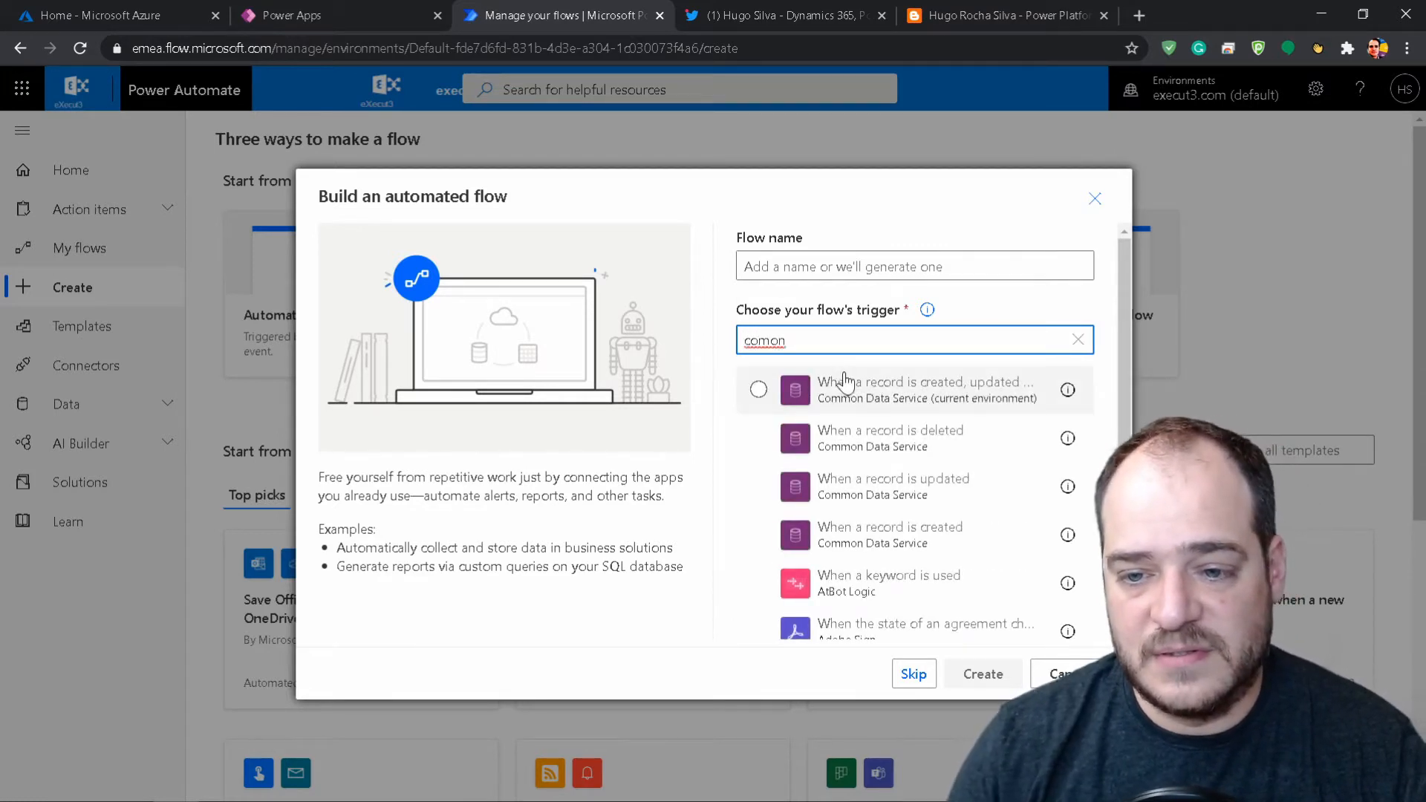
click(759, 390)
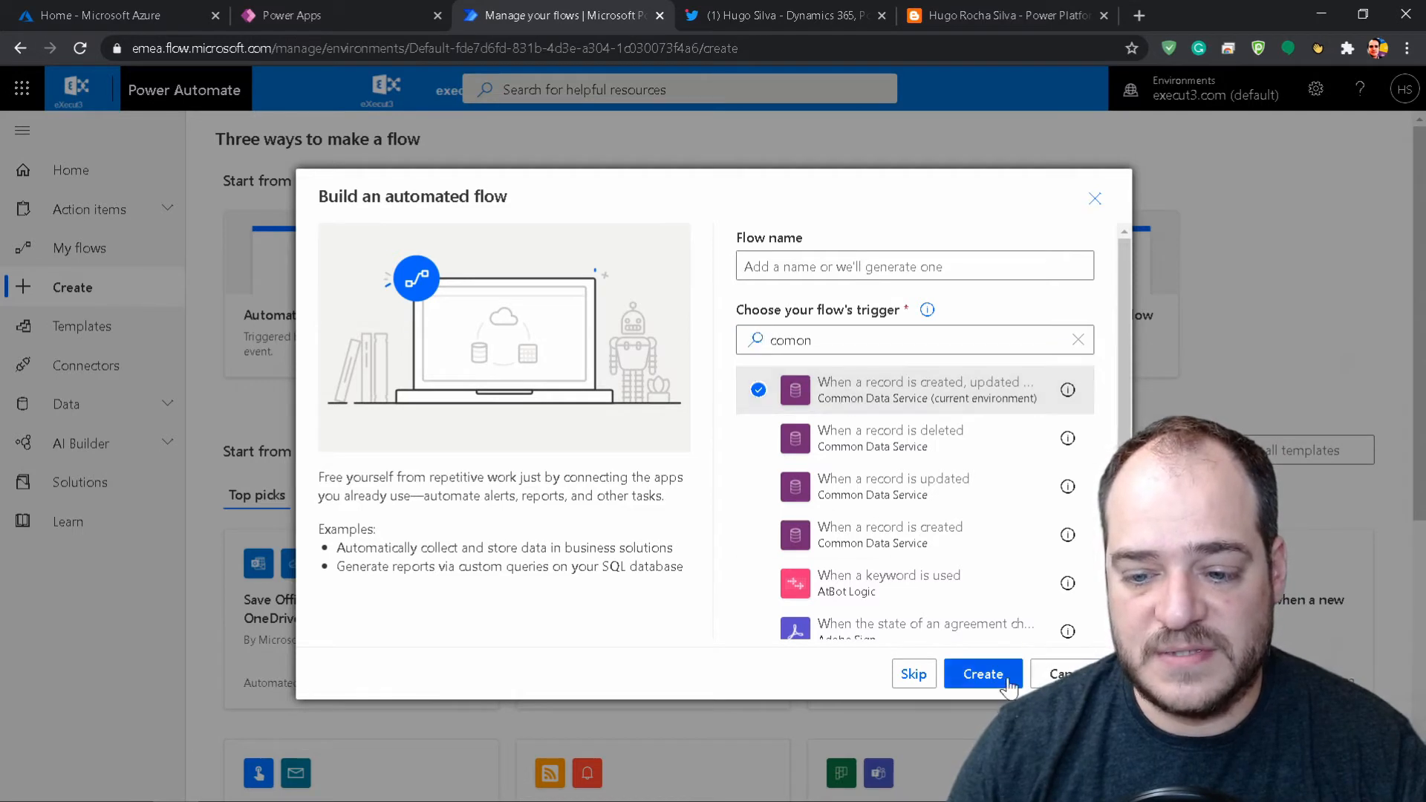
click(914, 266)
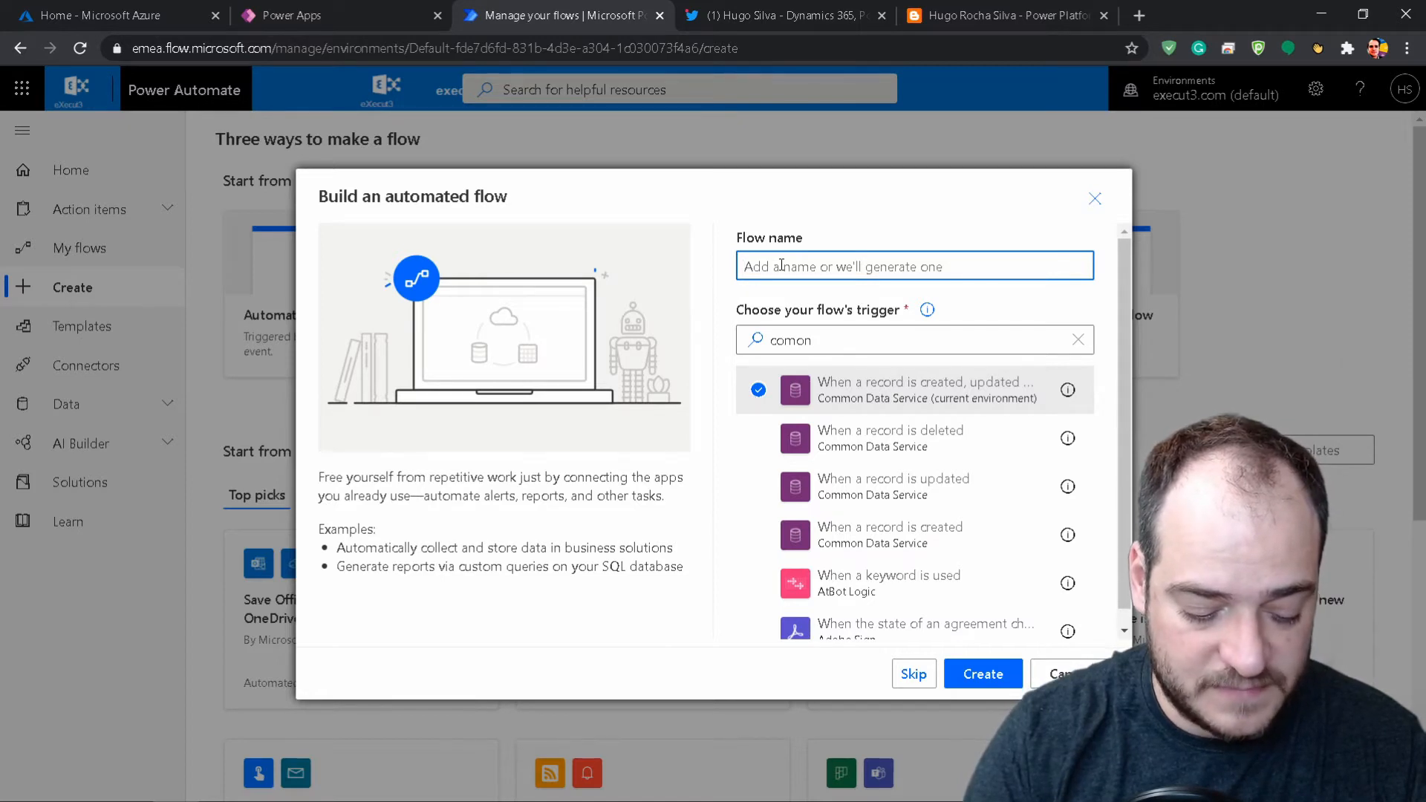
text(Media)
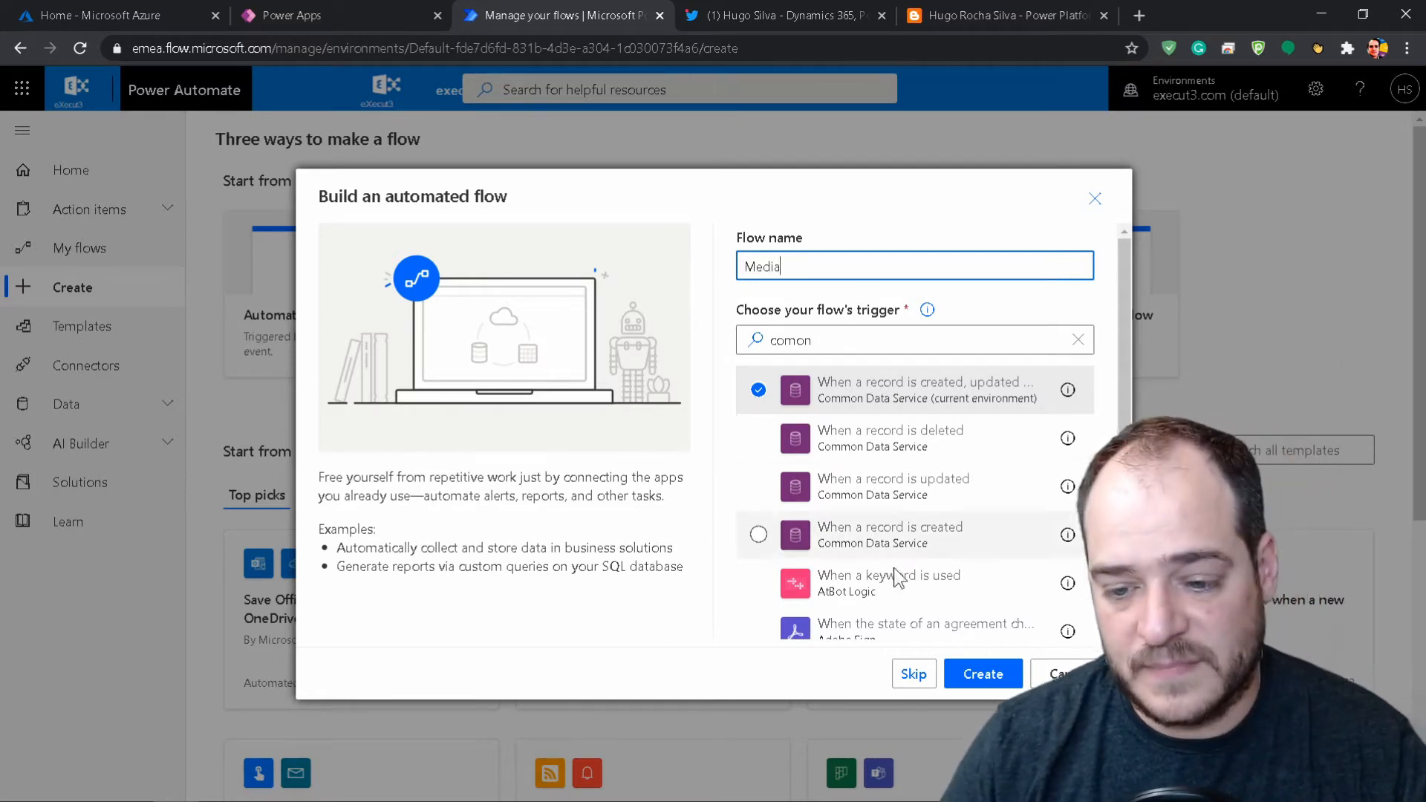
click(982, 674)
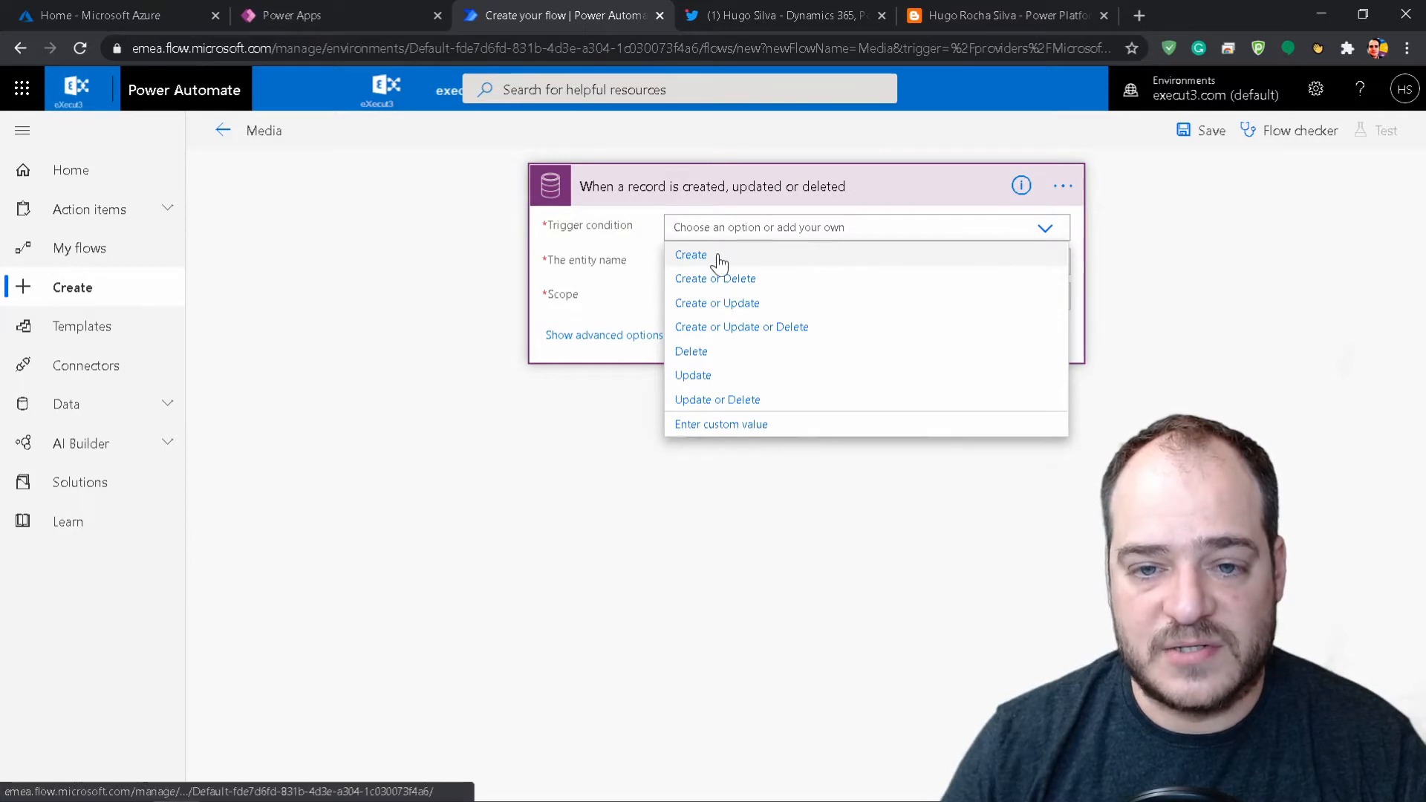
Set the trigger to Create on the YoutubeVideos entity with Organization scope
click(690, 254)
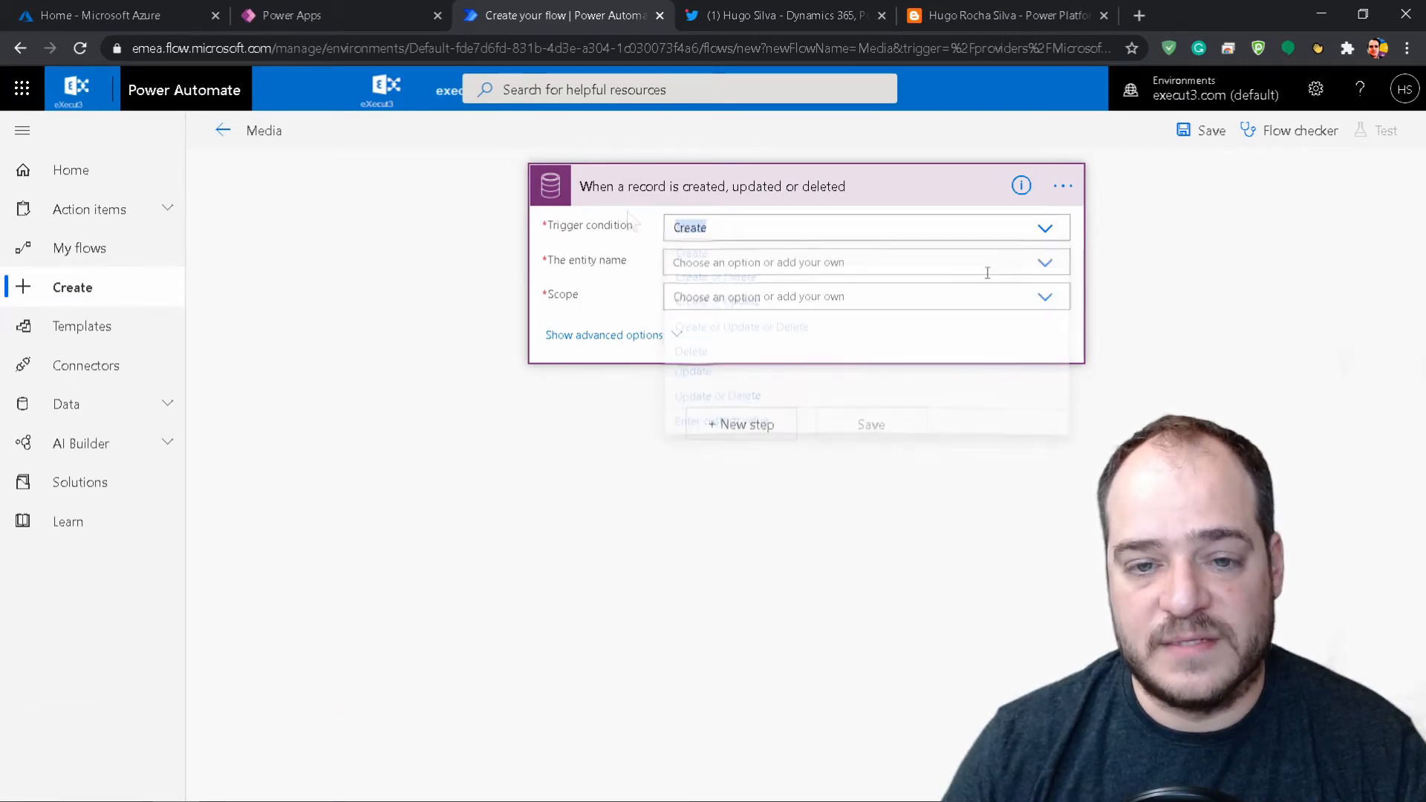
click(864, 262)
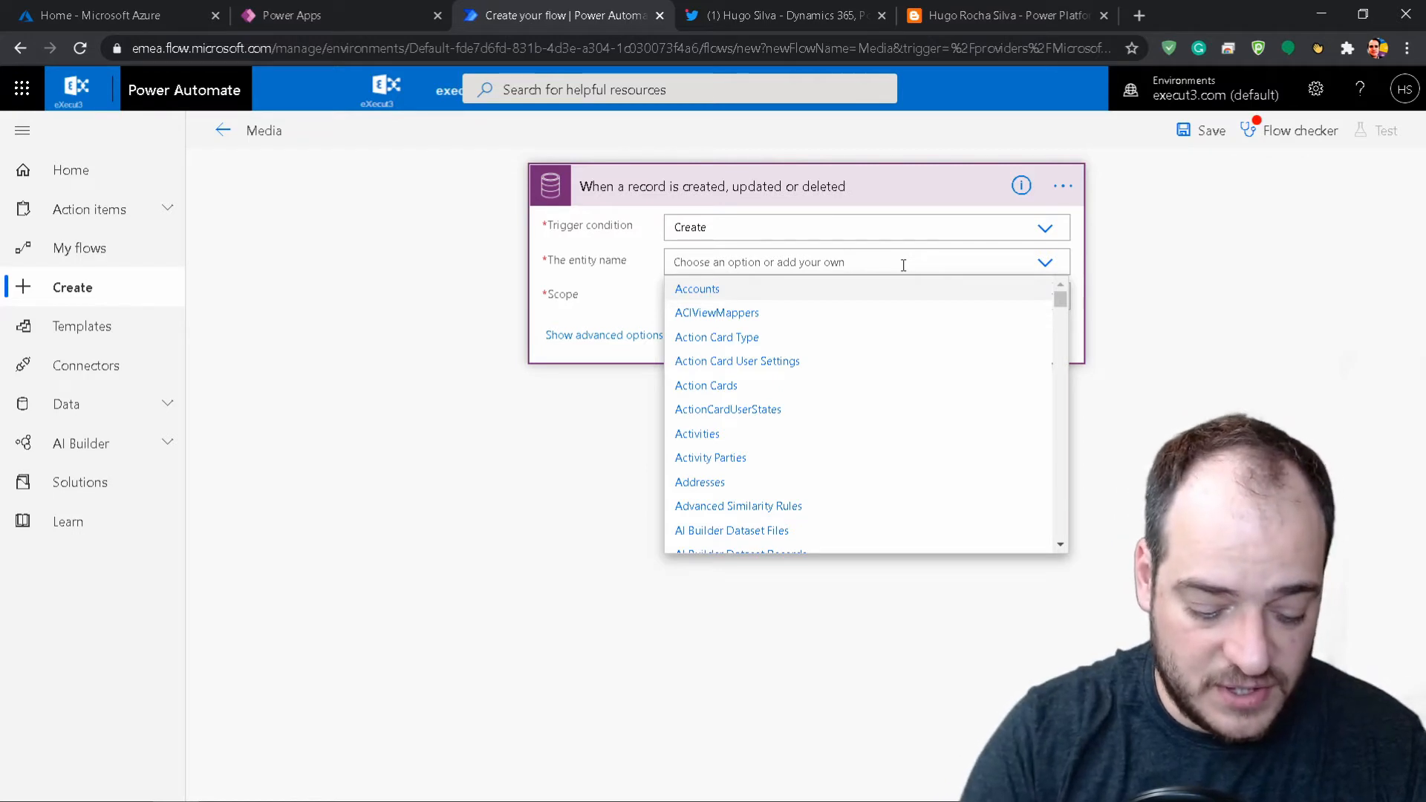
text(you)
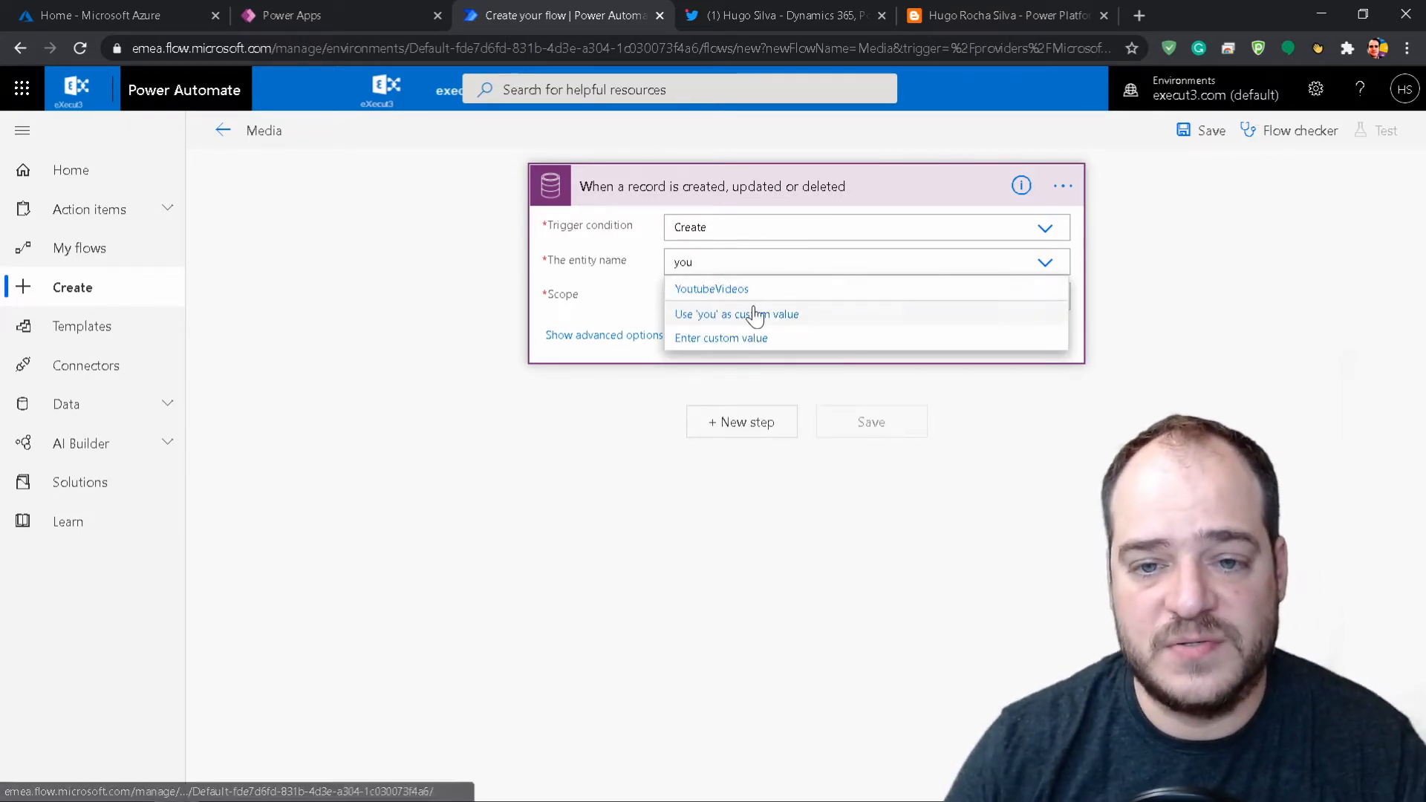
click(712, 288)
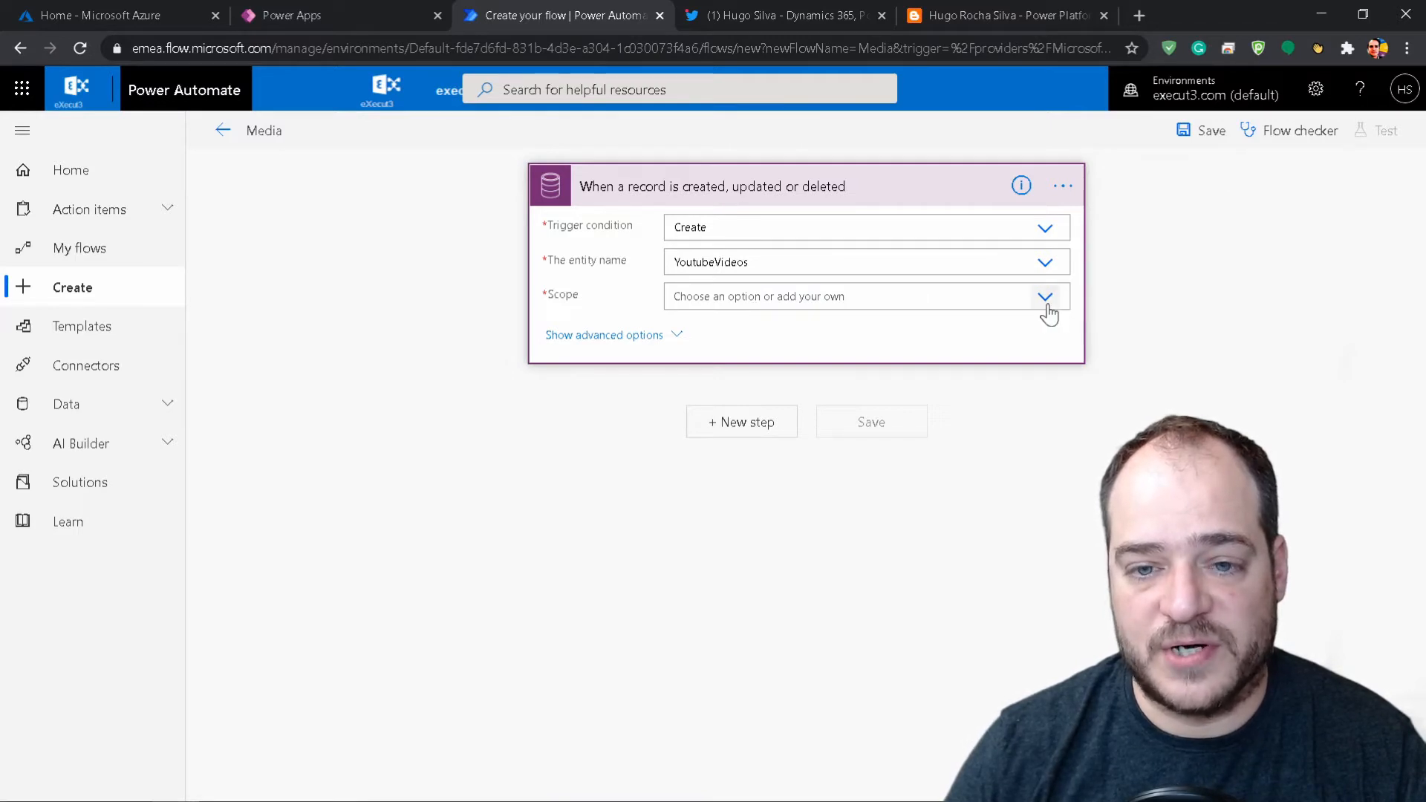
click(1044, 295)
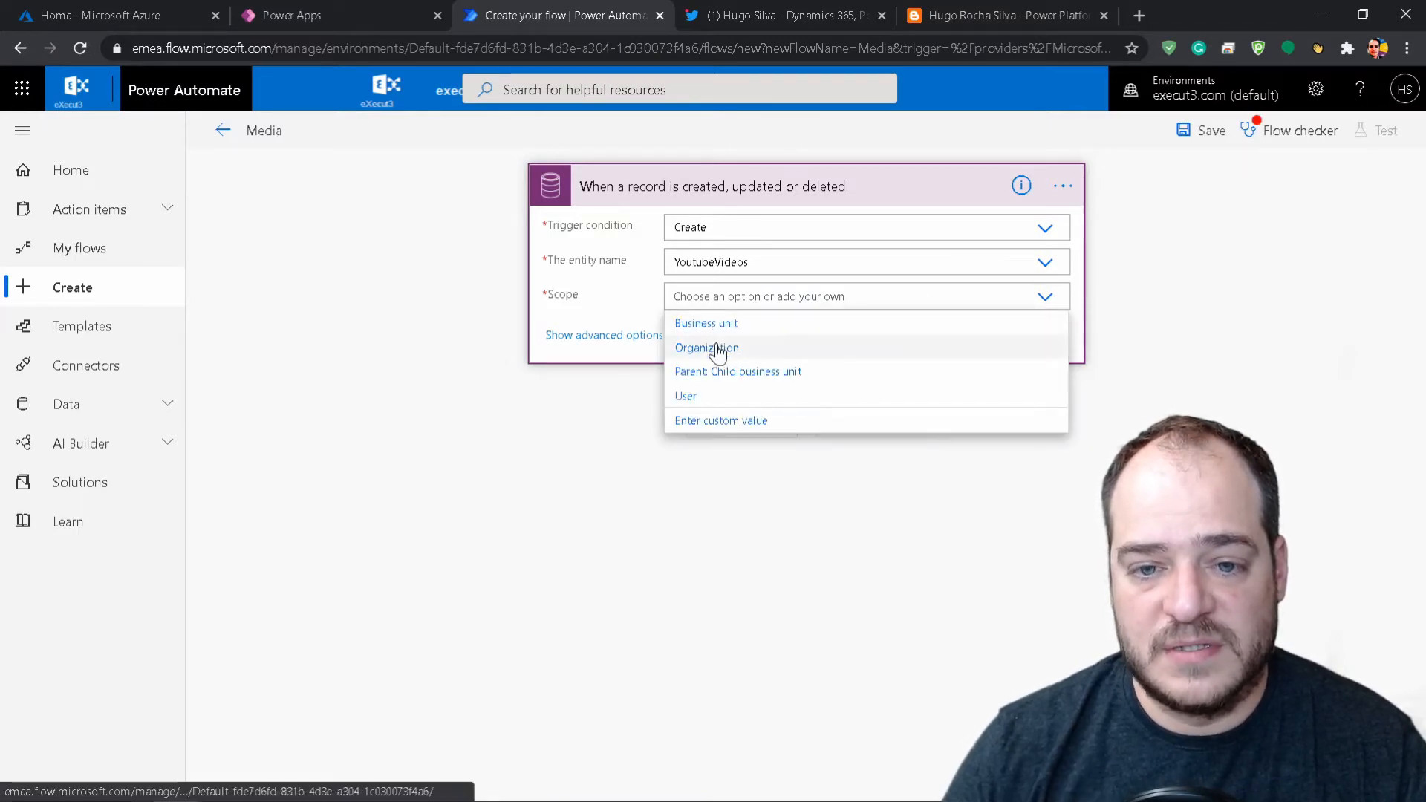
click(706, 348)
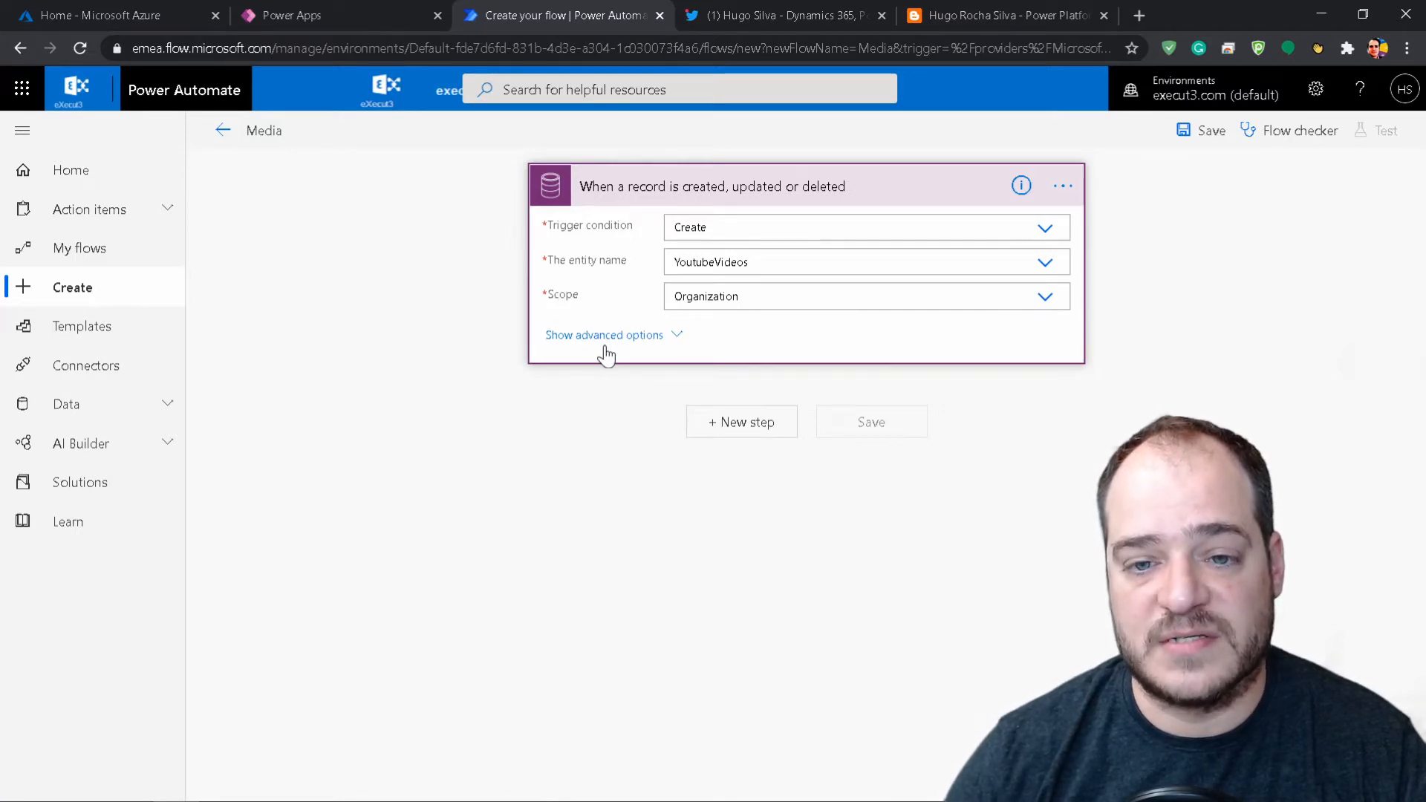
mouse_move(741, 422)
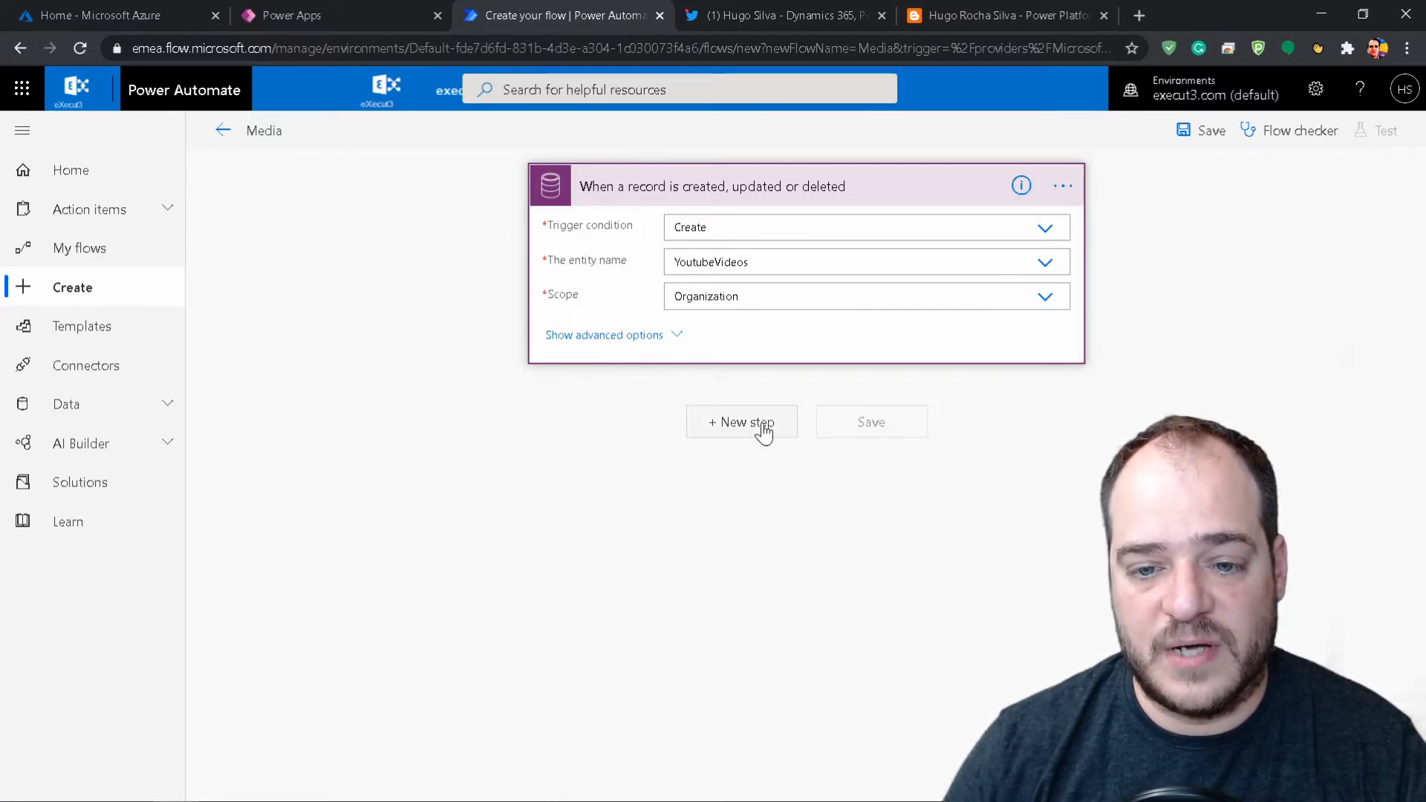
Add a Twitter 'Post a tweet' action as the step after the trigger
click(740, 421)
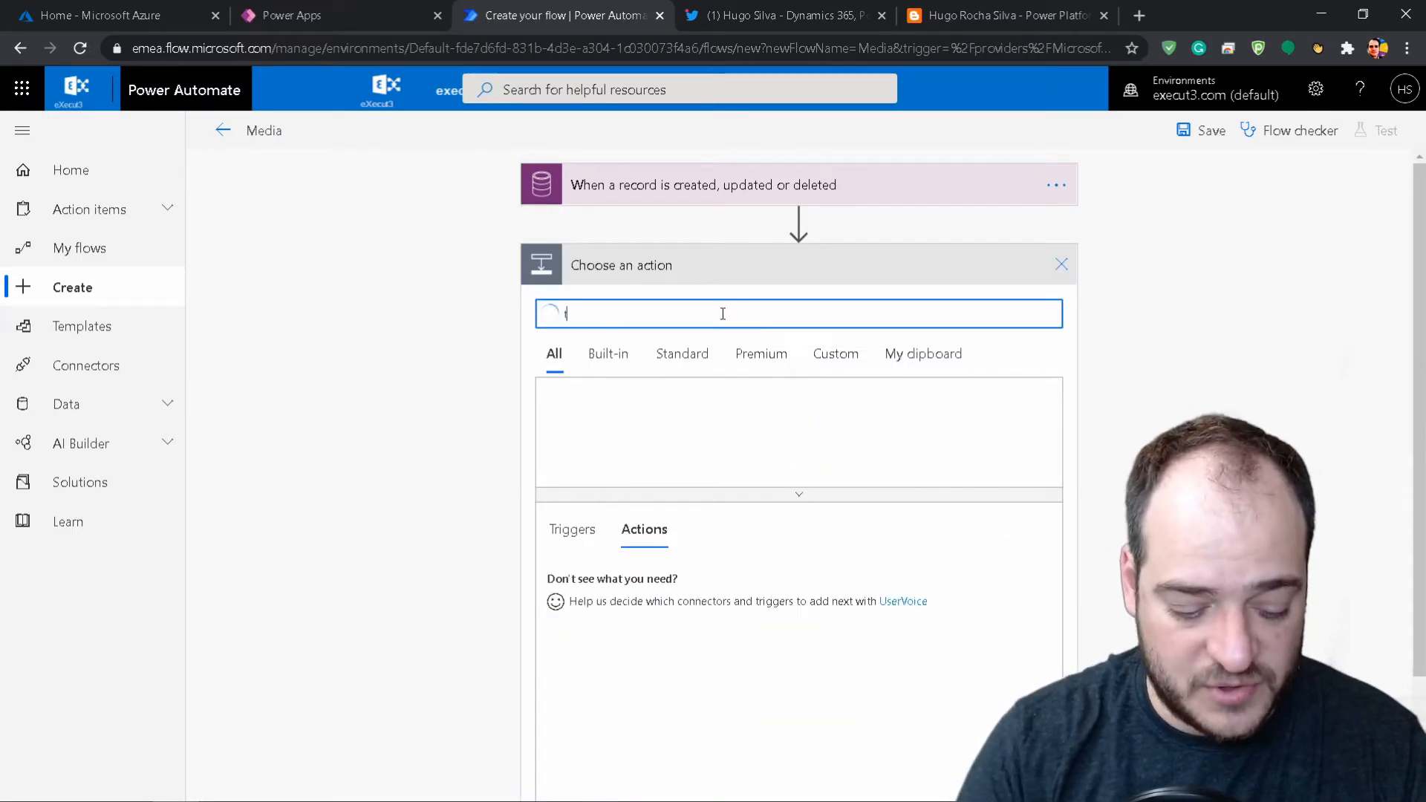
text(tw)
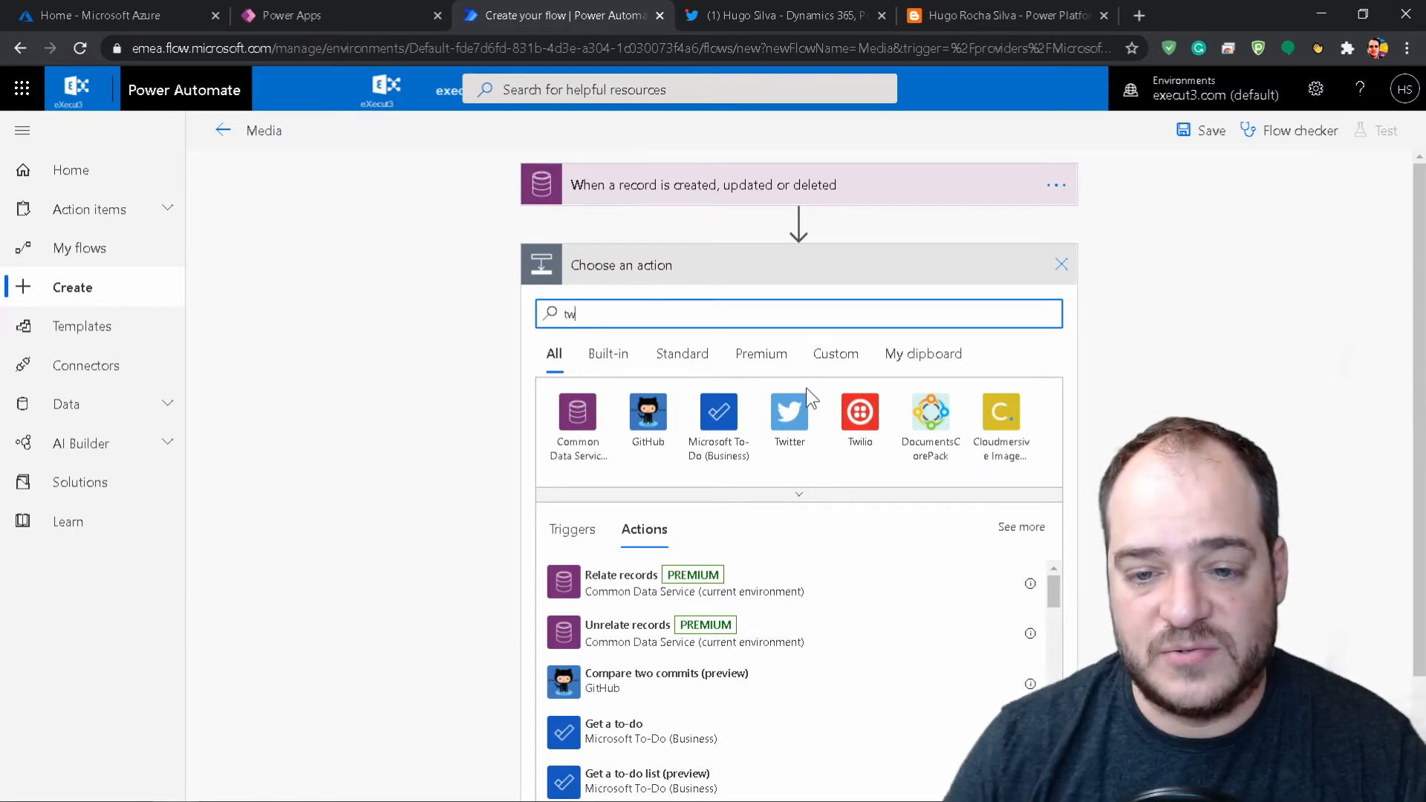
click(789, 411)
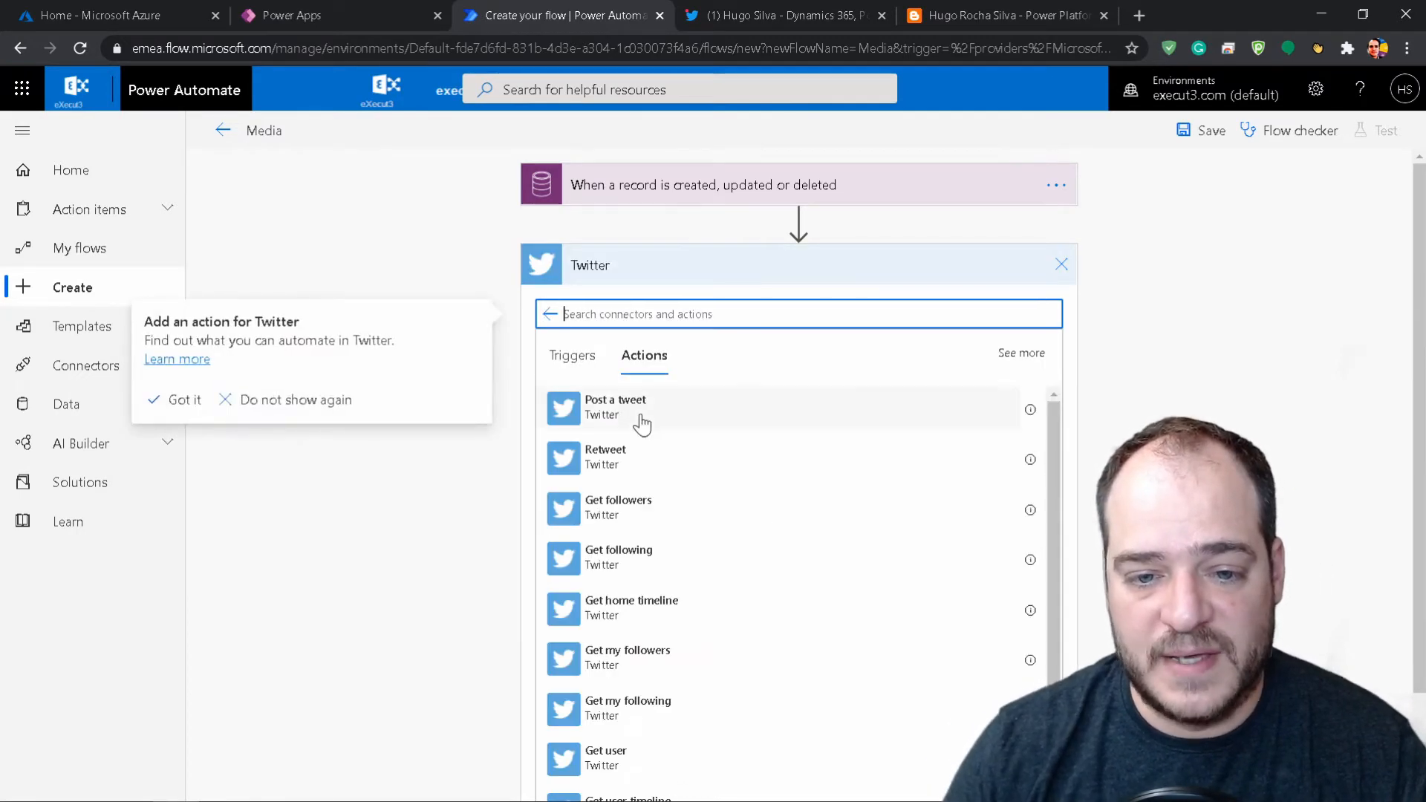
click(615, 407)
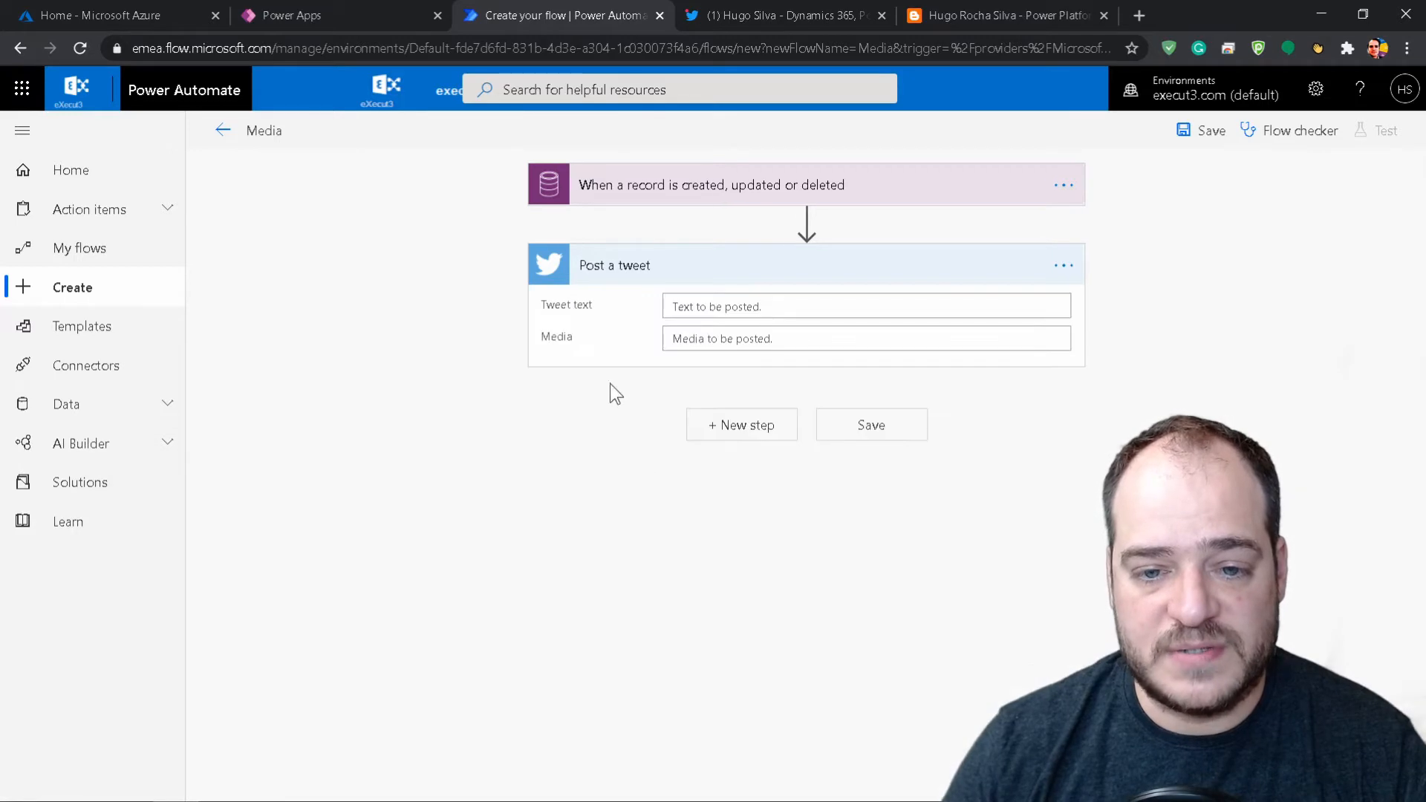
Build the tweet text from the record's Name and url dynamic content
click(861, 306)
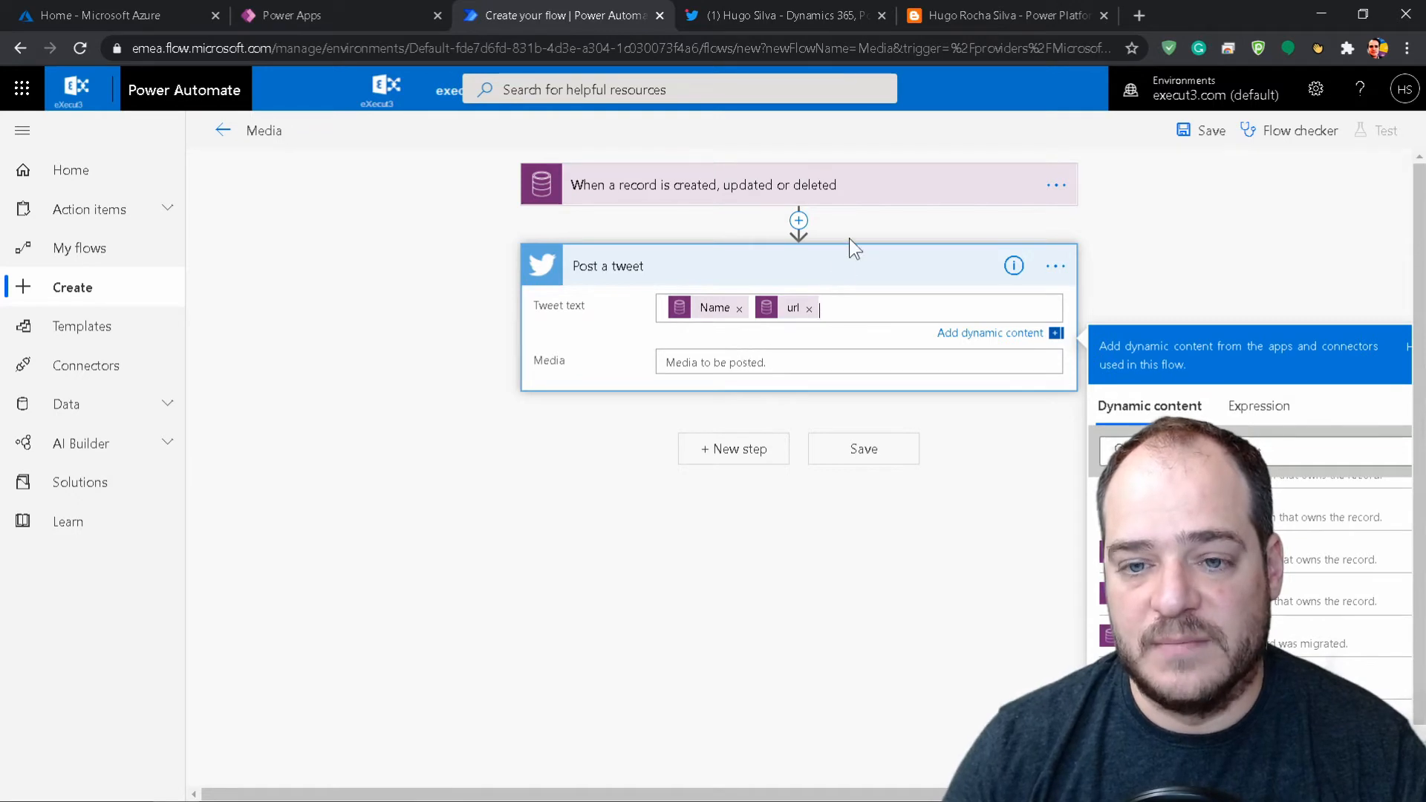
mouse_move(899, 508)
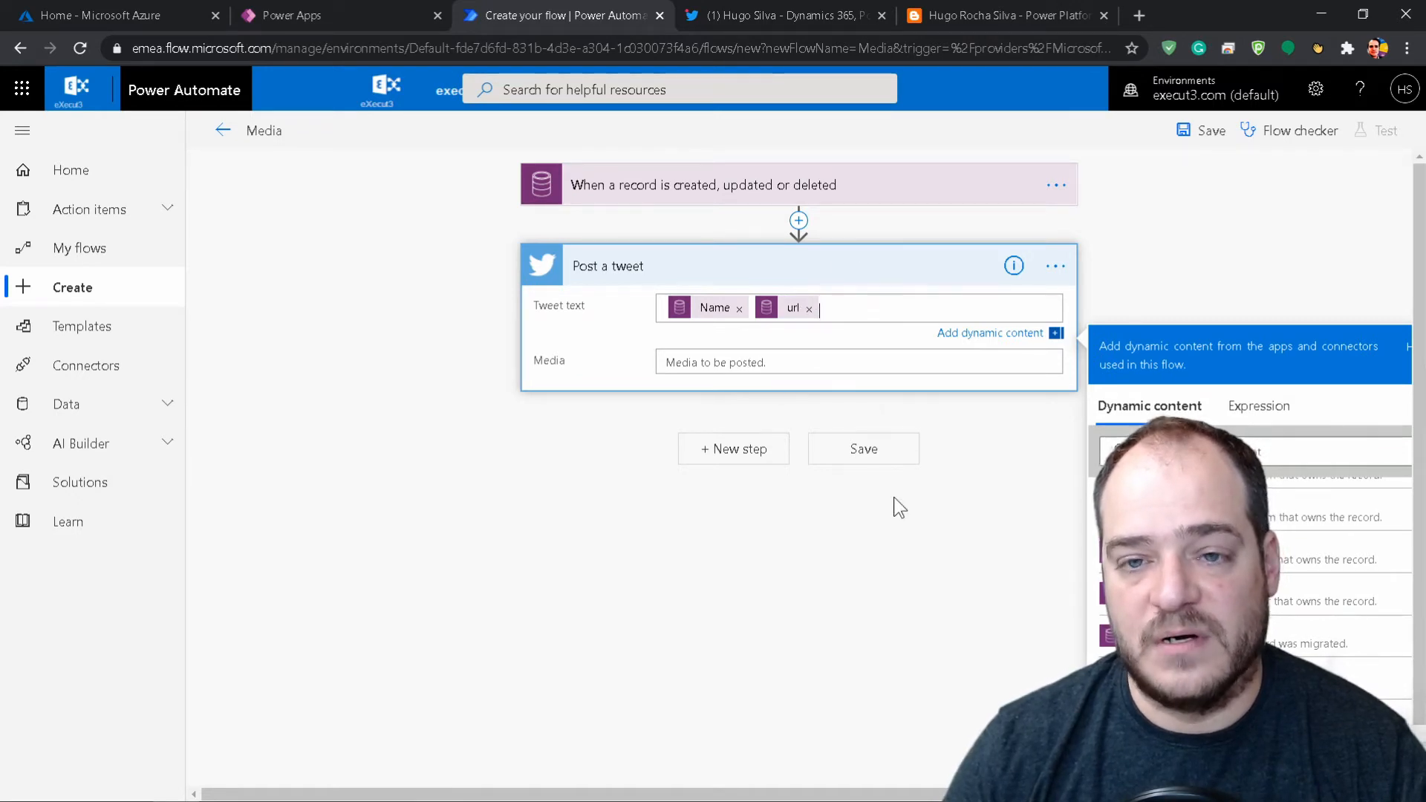
mouse_move(888, 508)
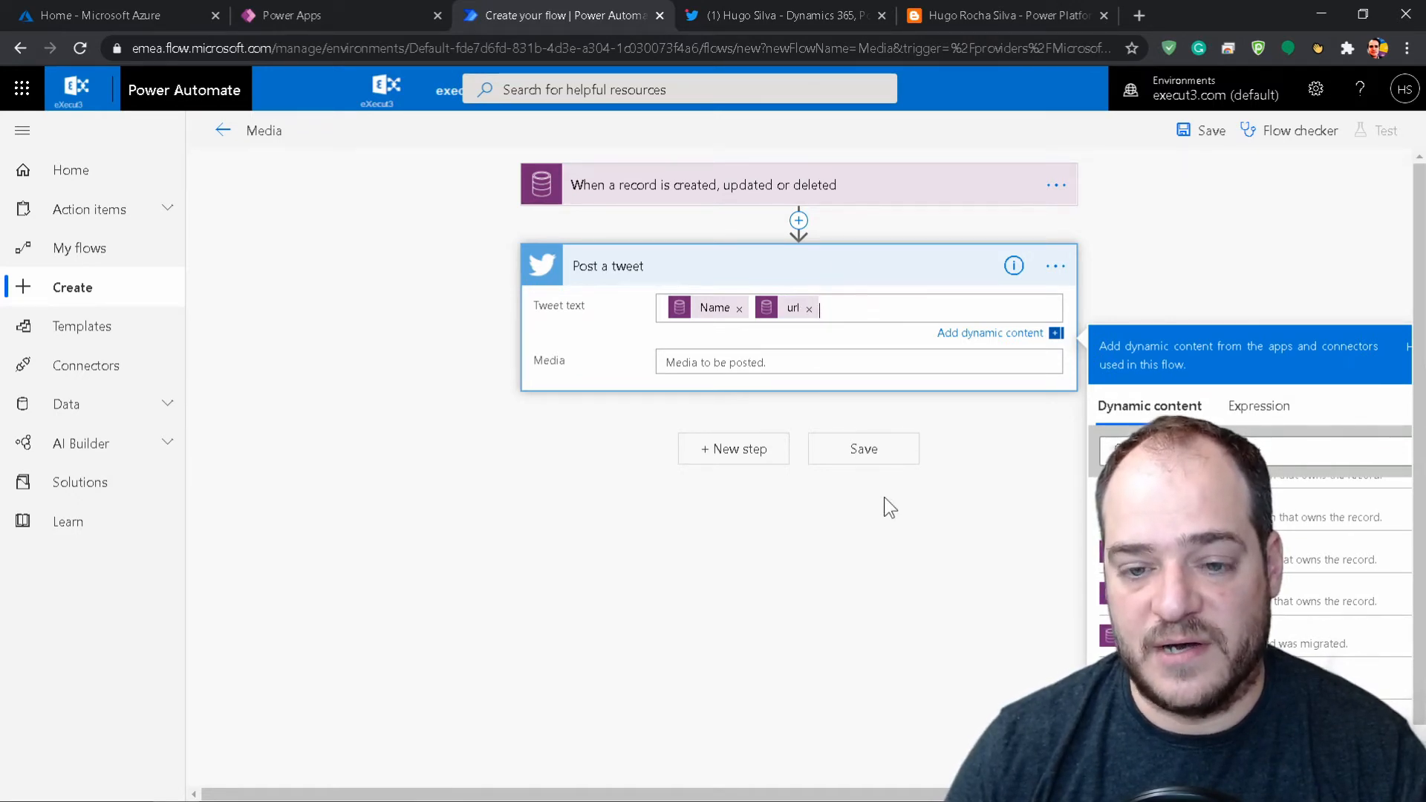
Add a Blogger 'Create post' action after the tweet step
click(732, 448)
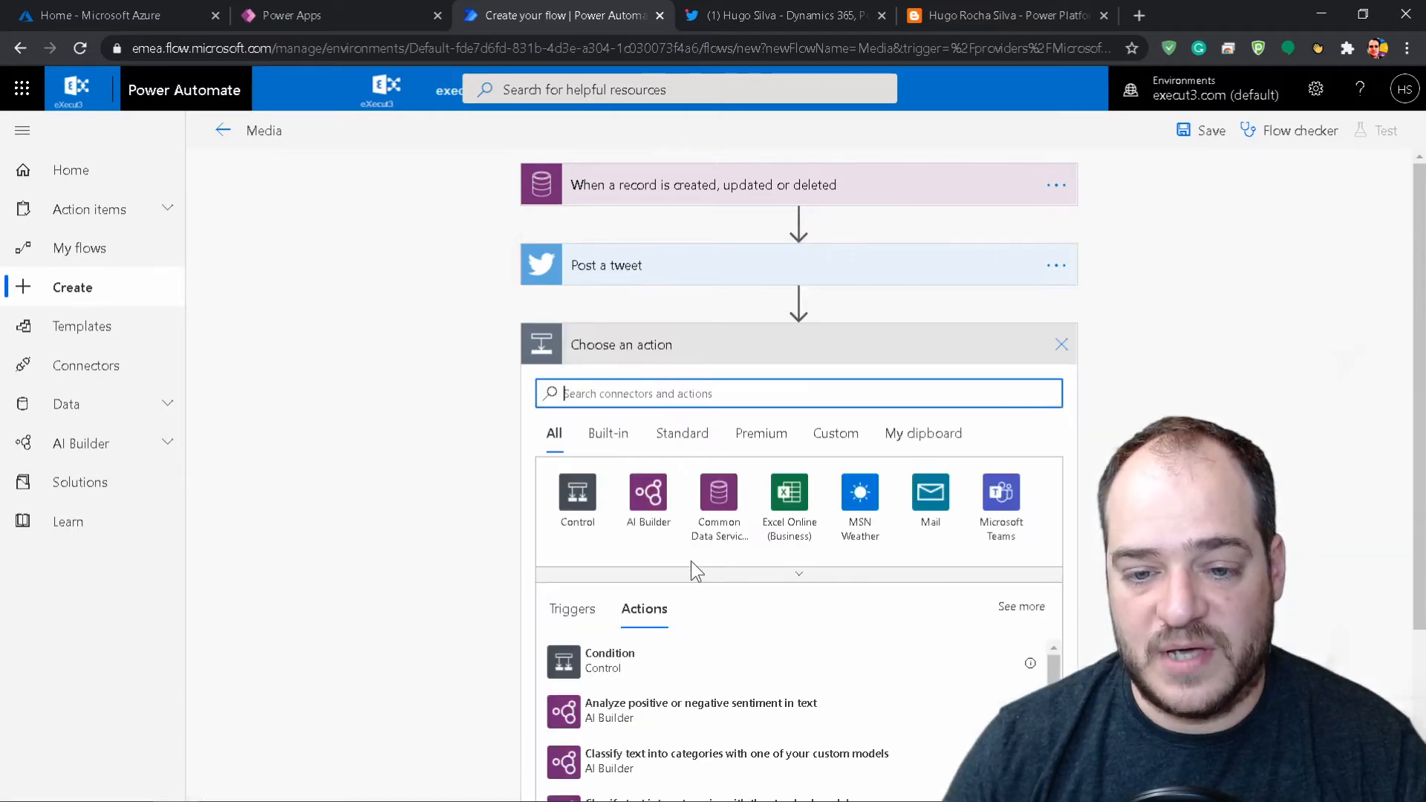
text(blog)
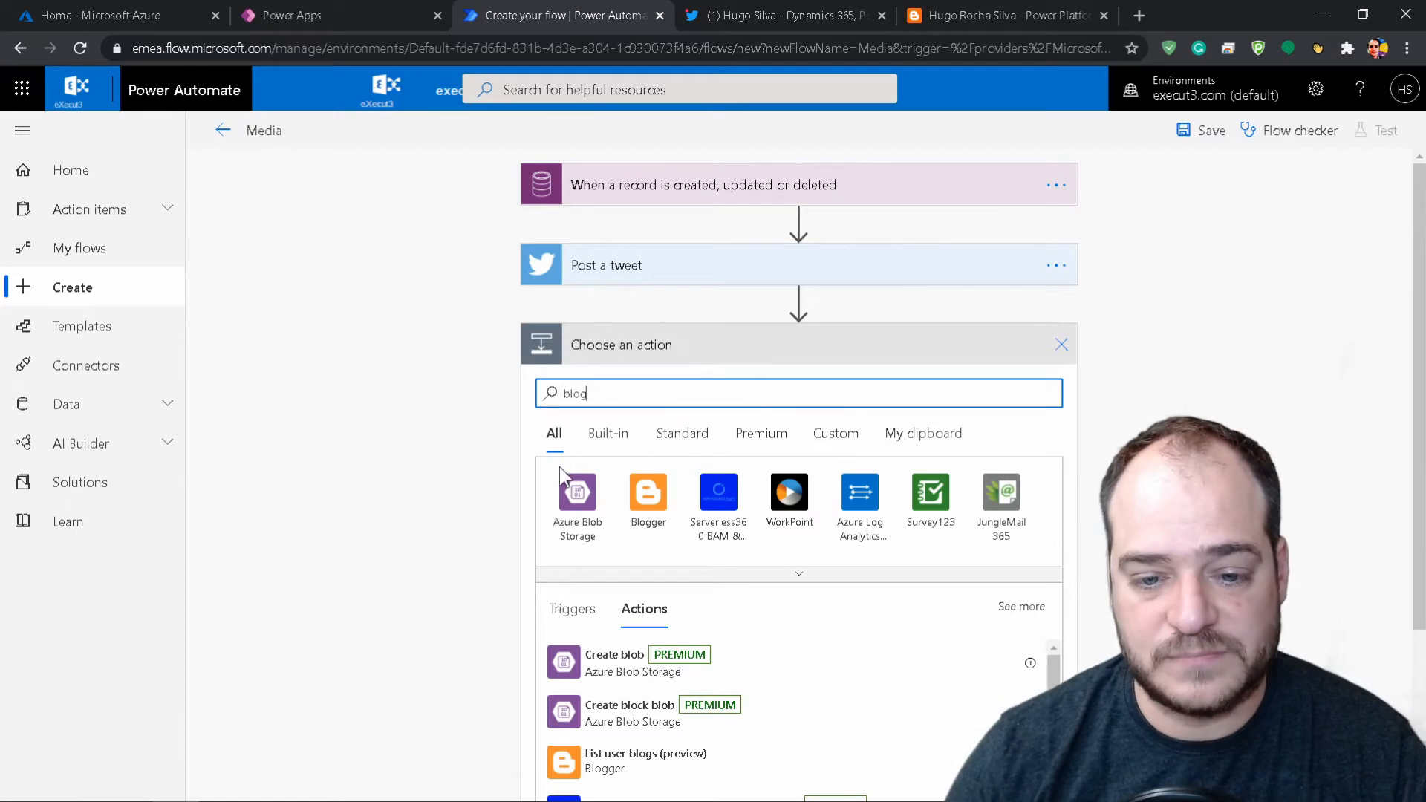
click(648, 493)
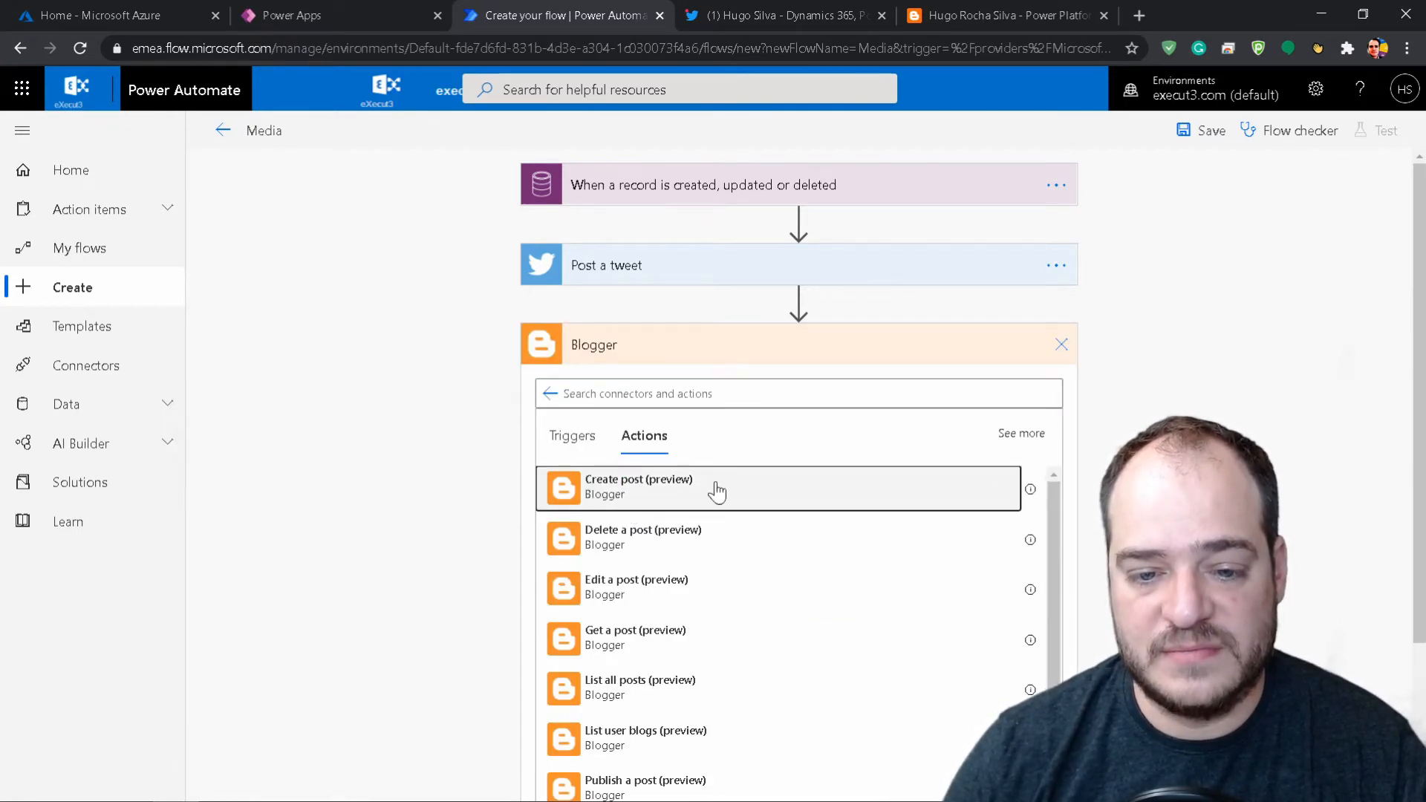
click(637, 487)
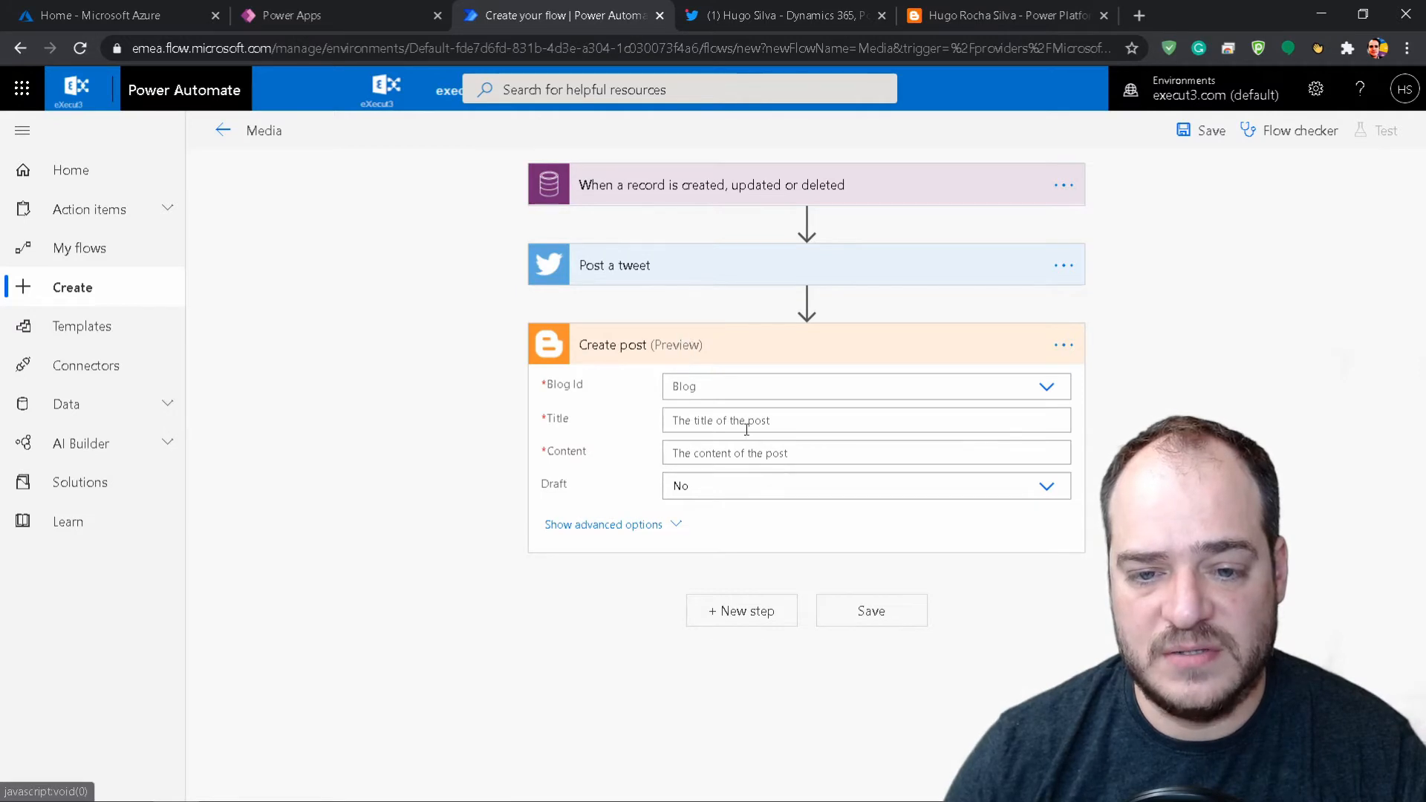
Target the existing blog, use Name as title and url as content, and save Media
click(772, 386)
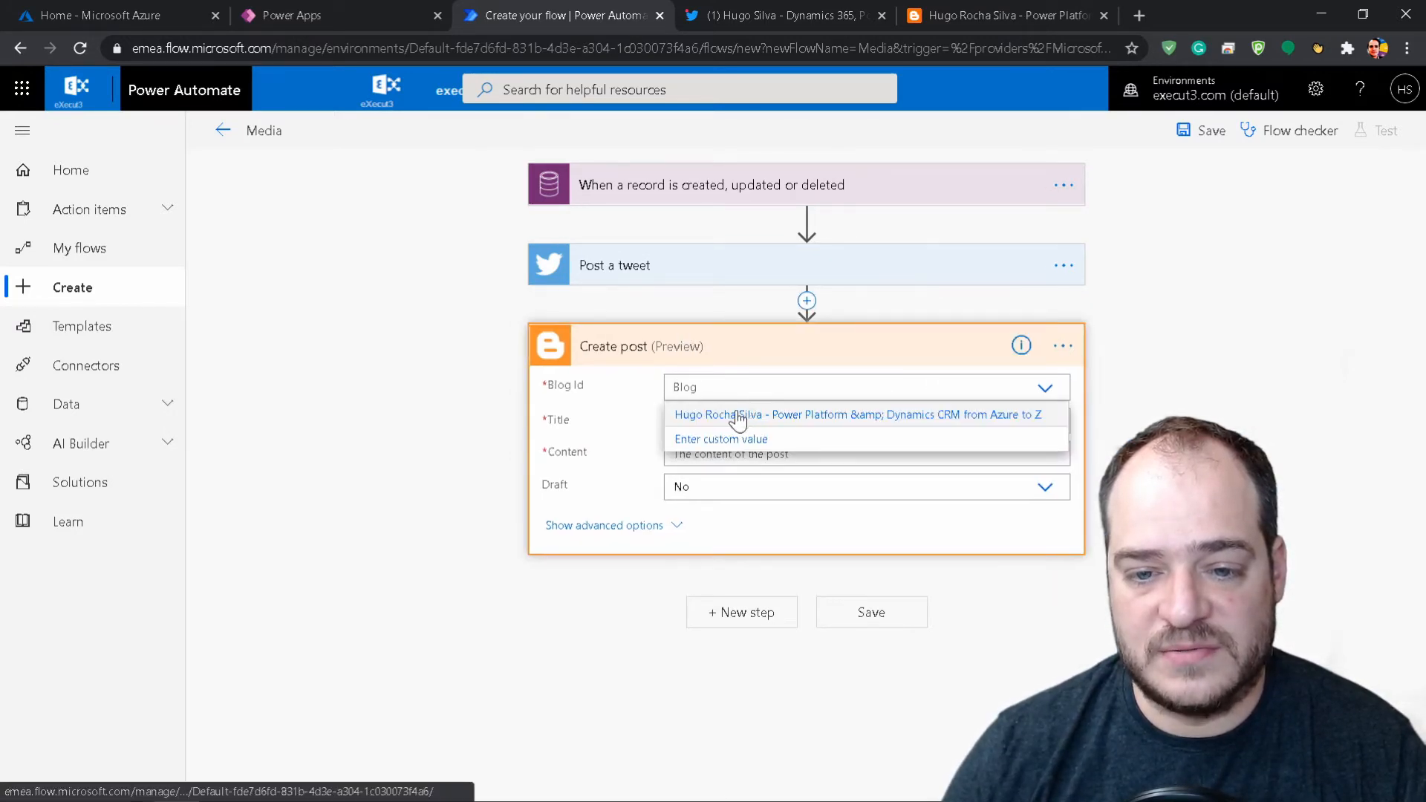
click(857, 414)
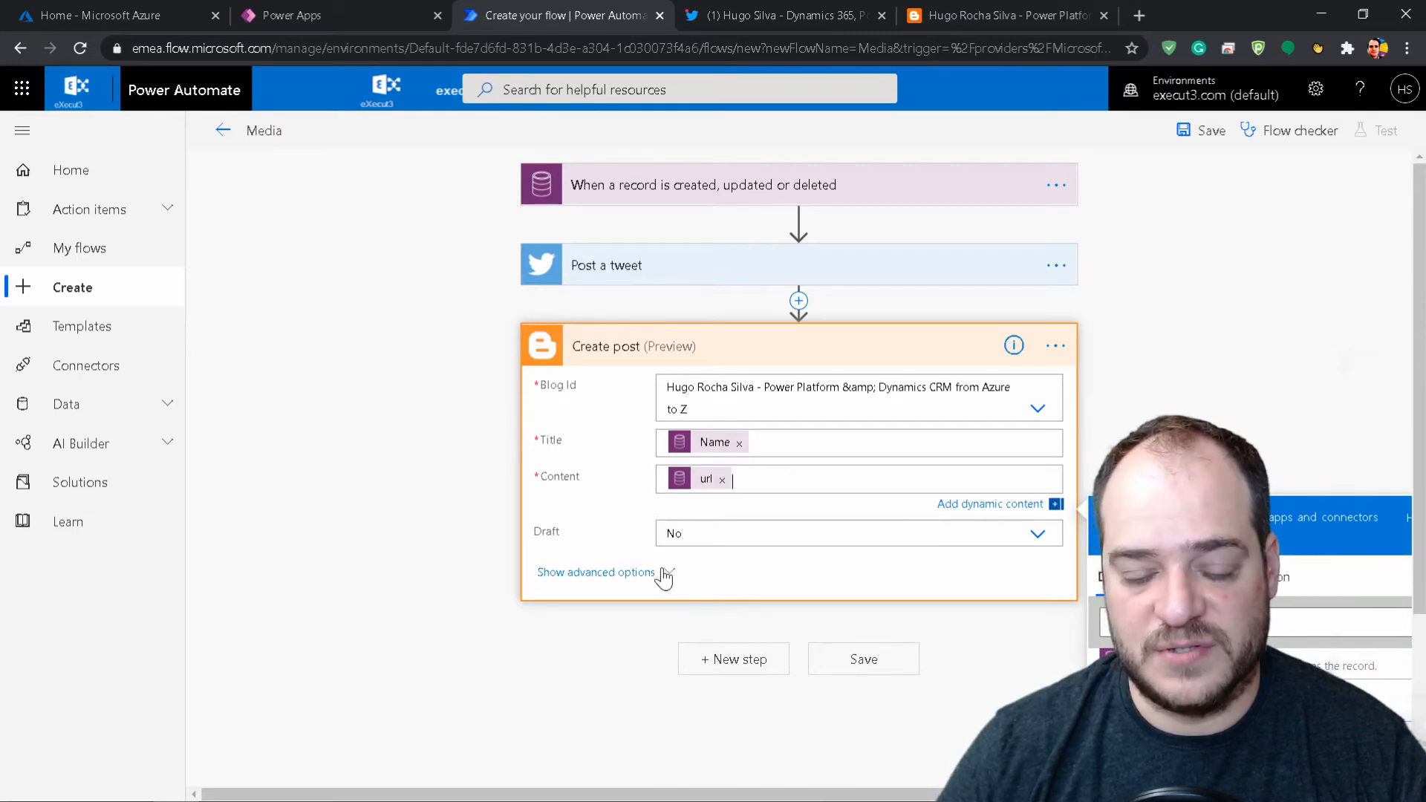
mouse_move(746, 651)
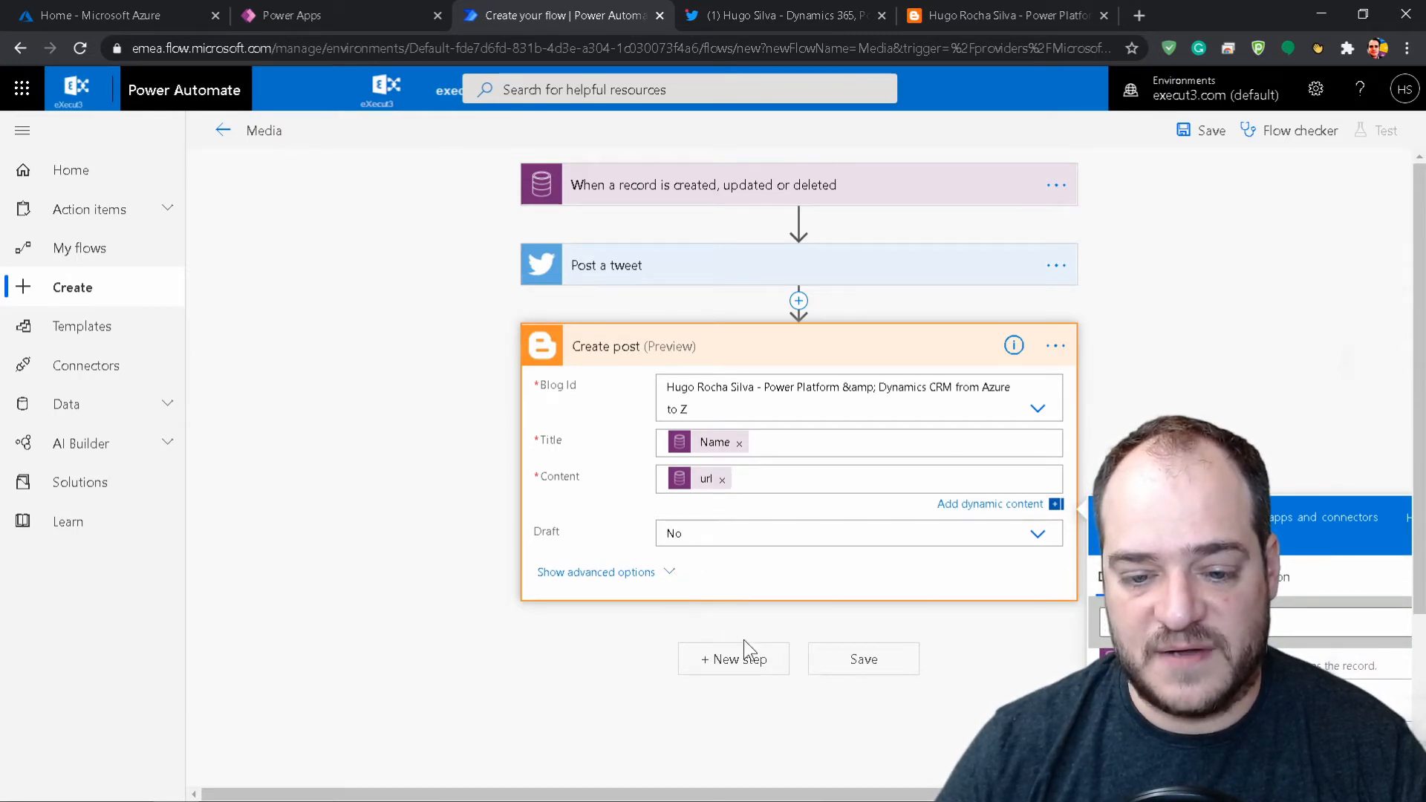
click(861, 658)
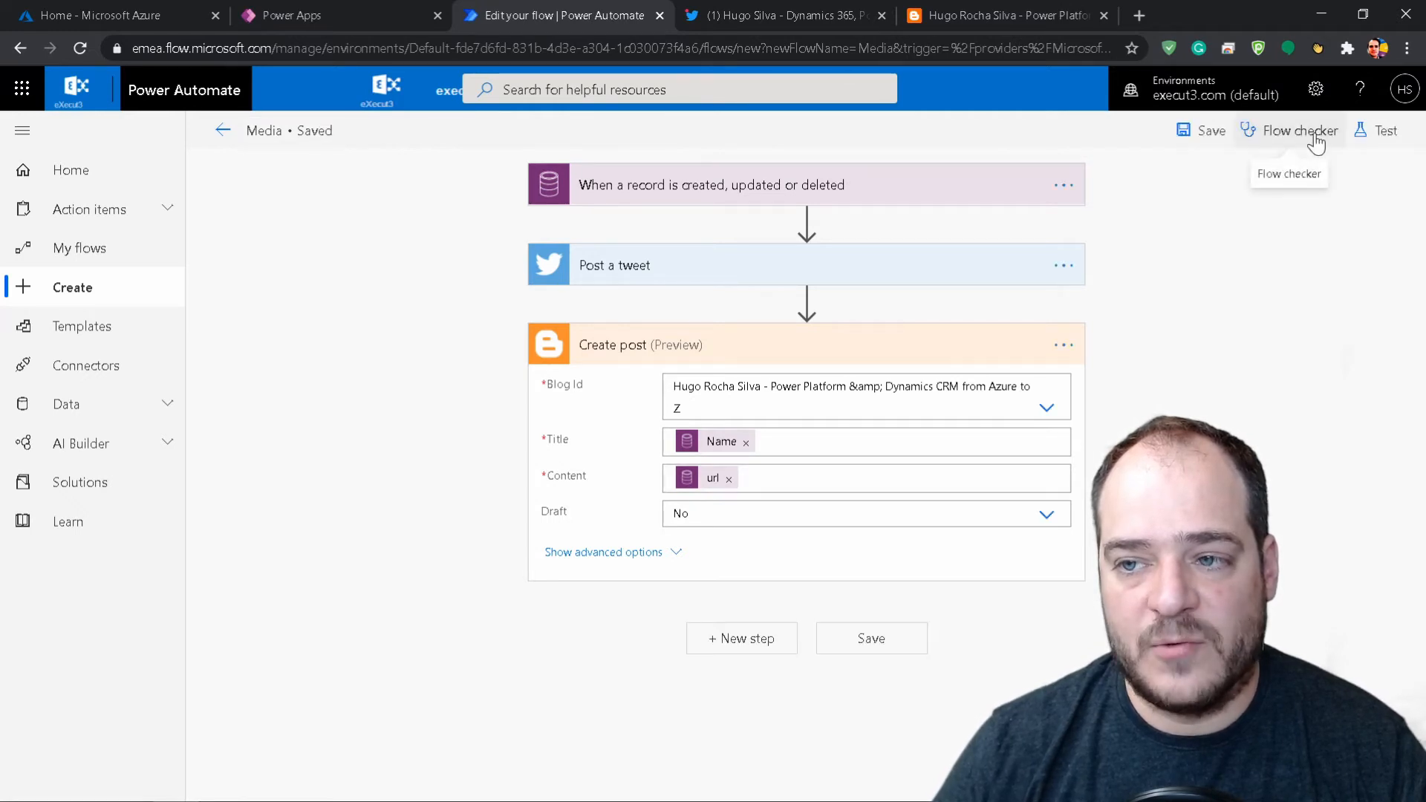
Leave the editor for the Media flow's details page with its connections
click(1298, 130)
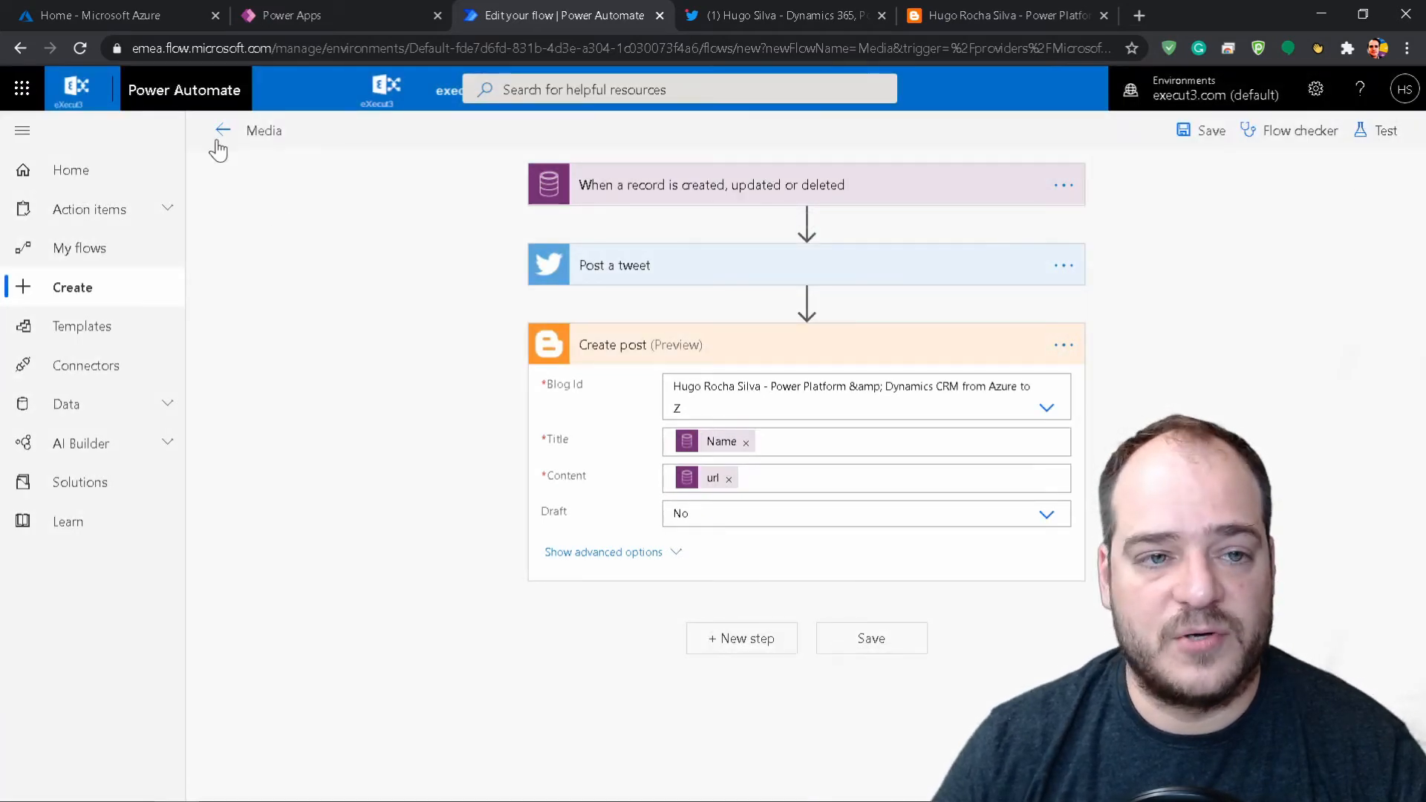
click(223, 129)
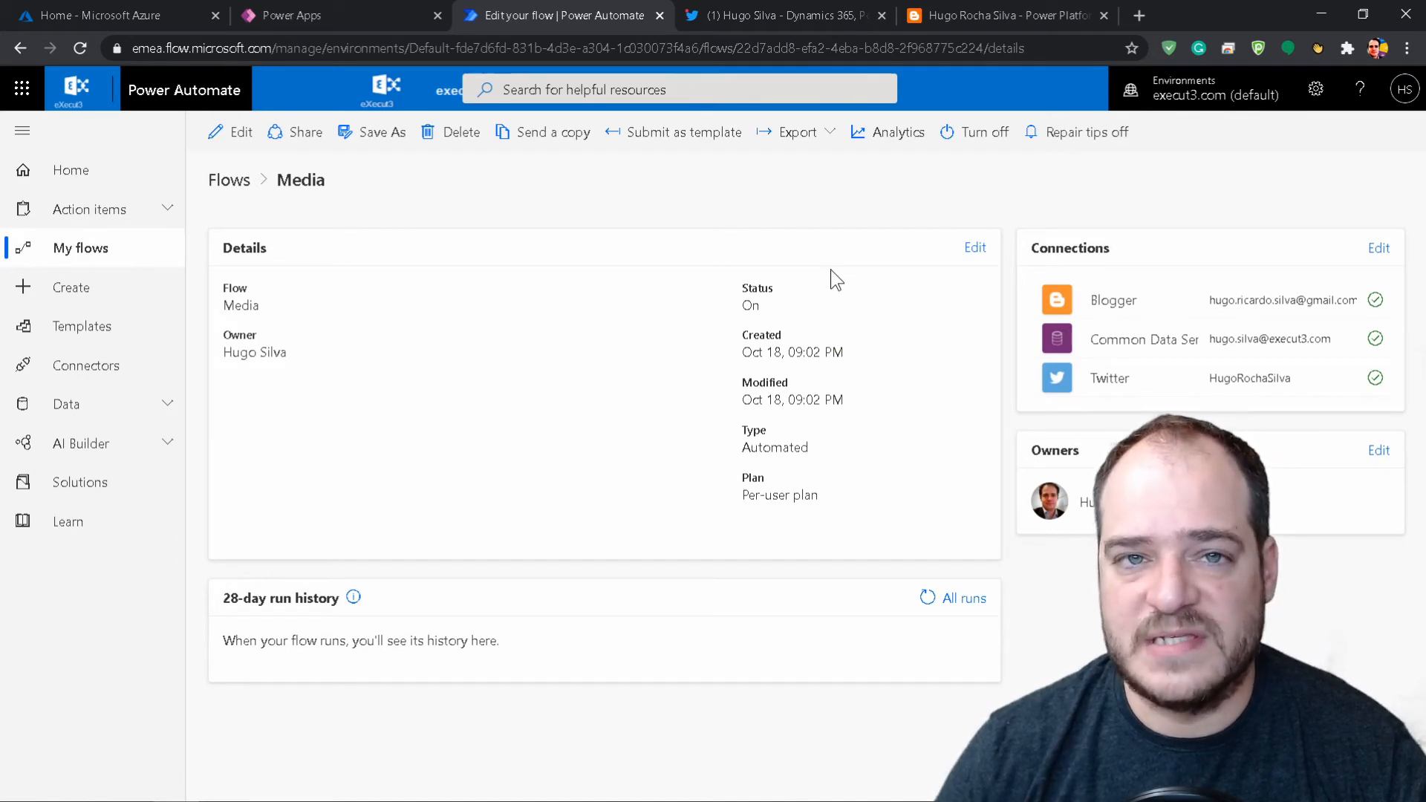
mouse_move(796, 132)
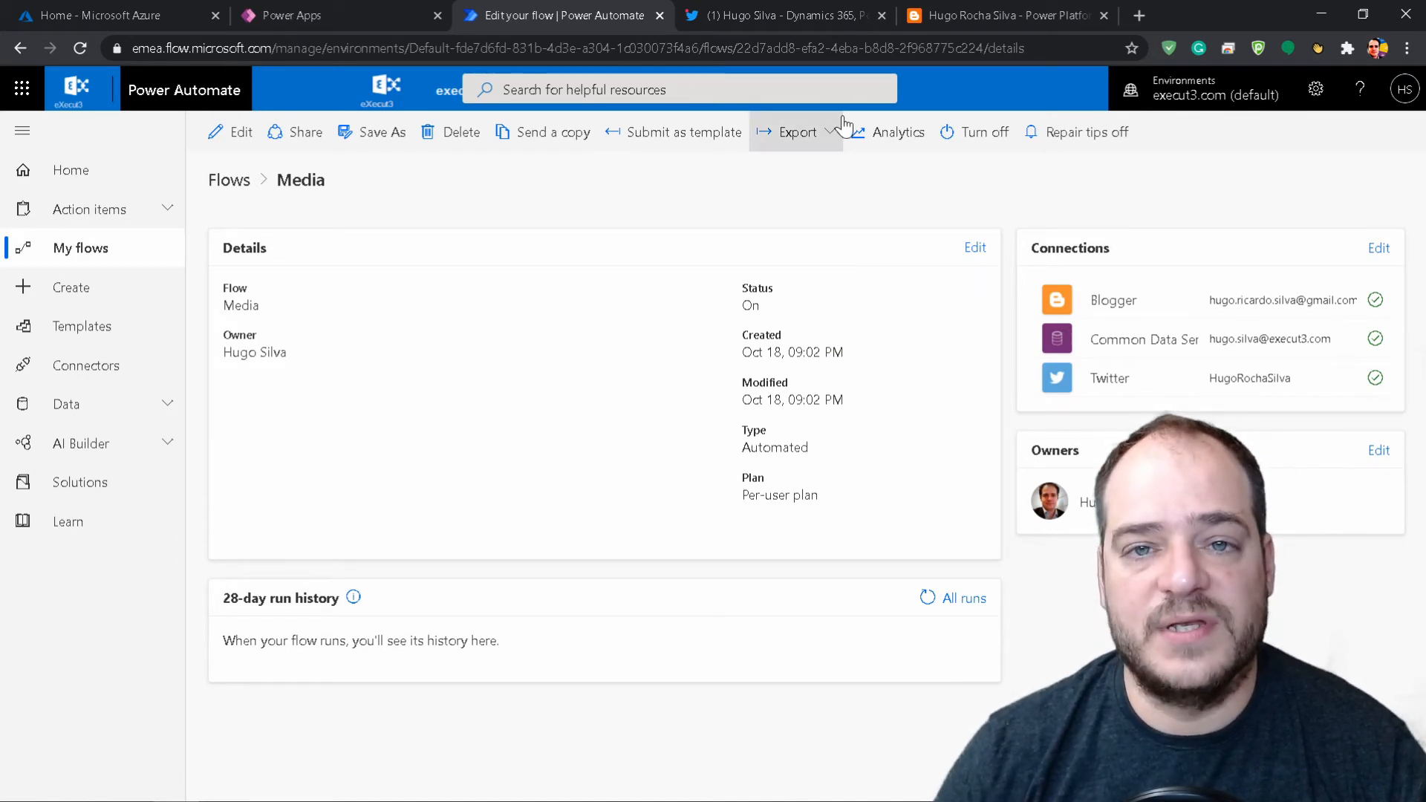
mouse_move(759, 125)
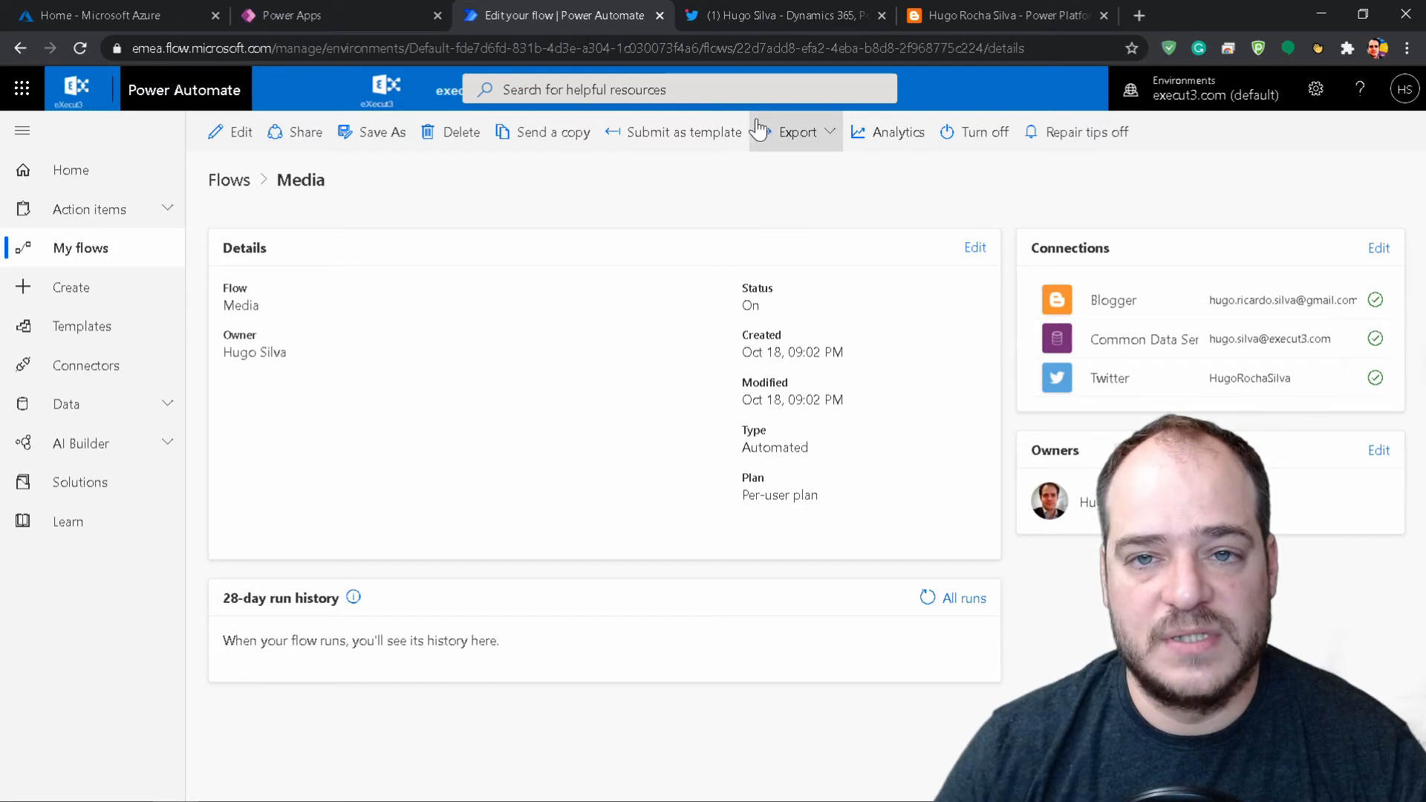
mouse_move(683, 188)
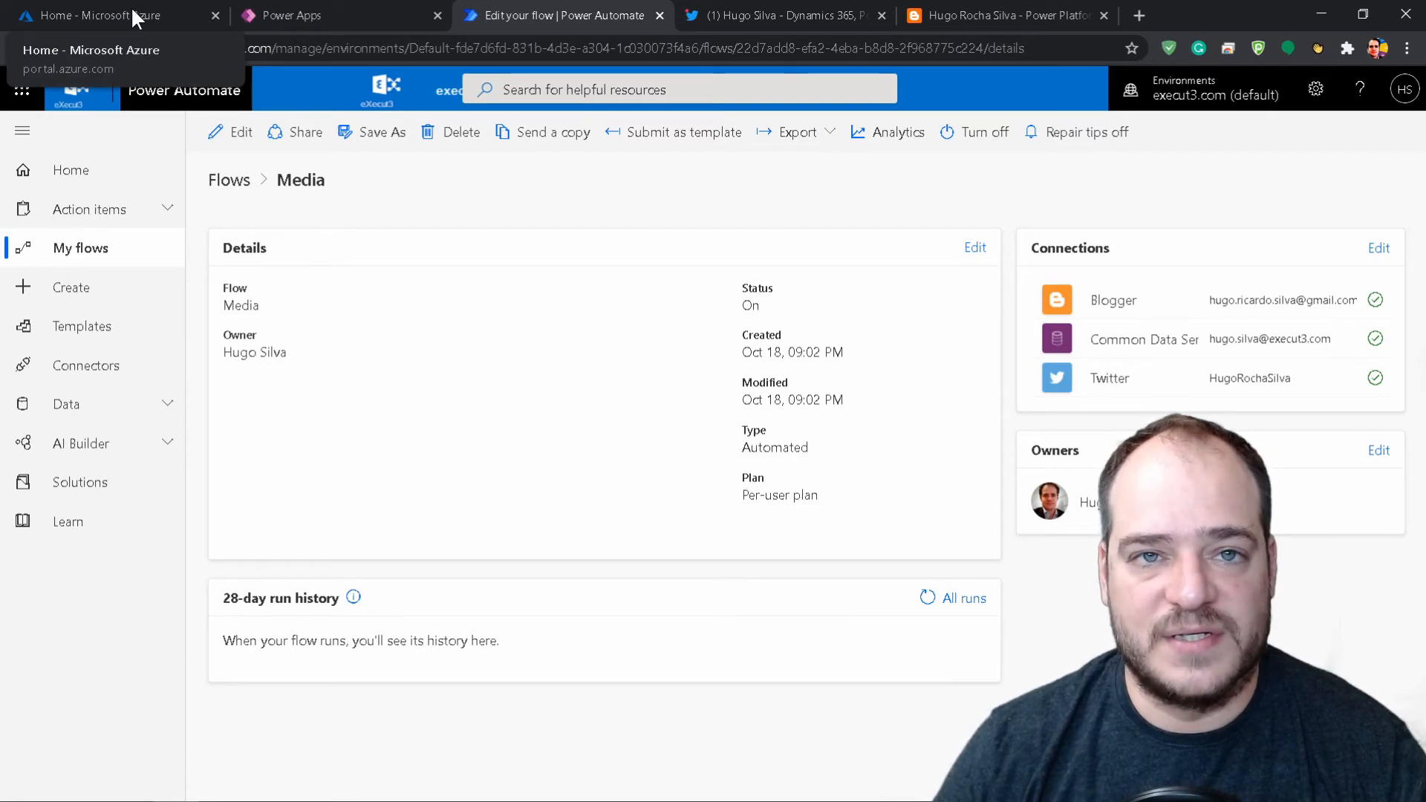
In Azure, run Call_HSLogicApp sending HSlogicApp video id 5 with the automated-post name and channel url
click(90, 15)
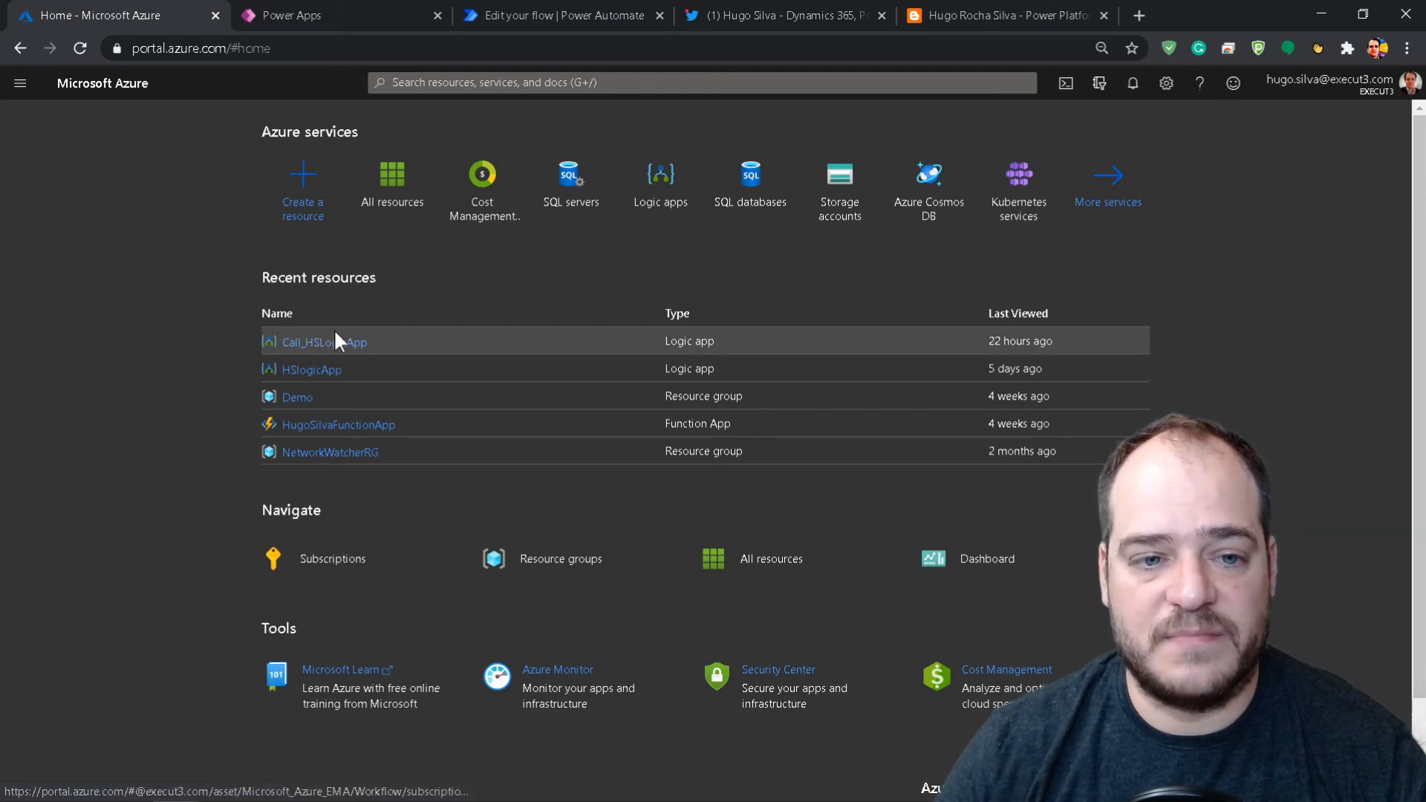
click(318, 342)
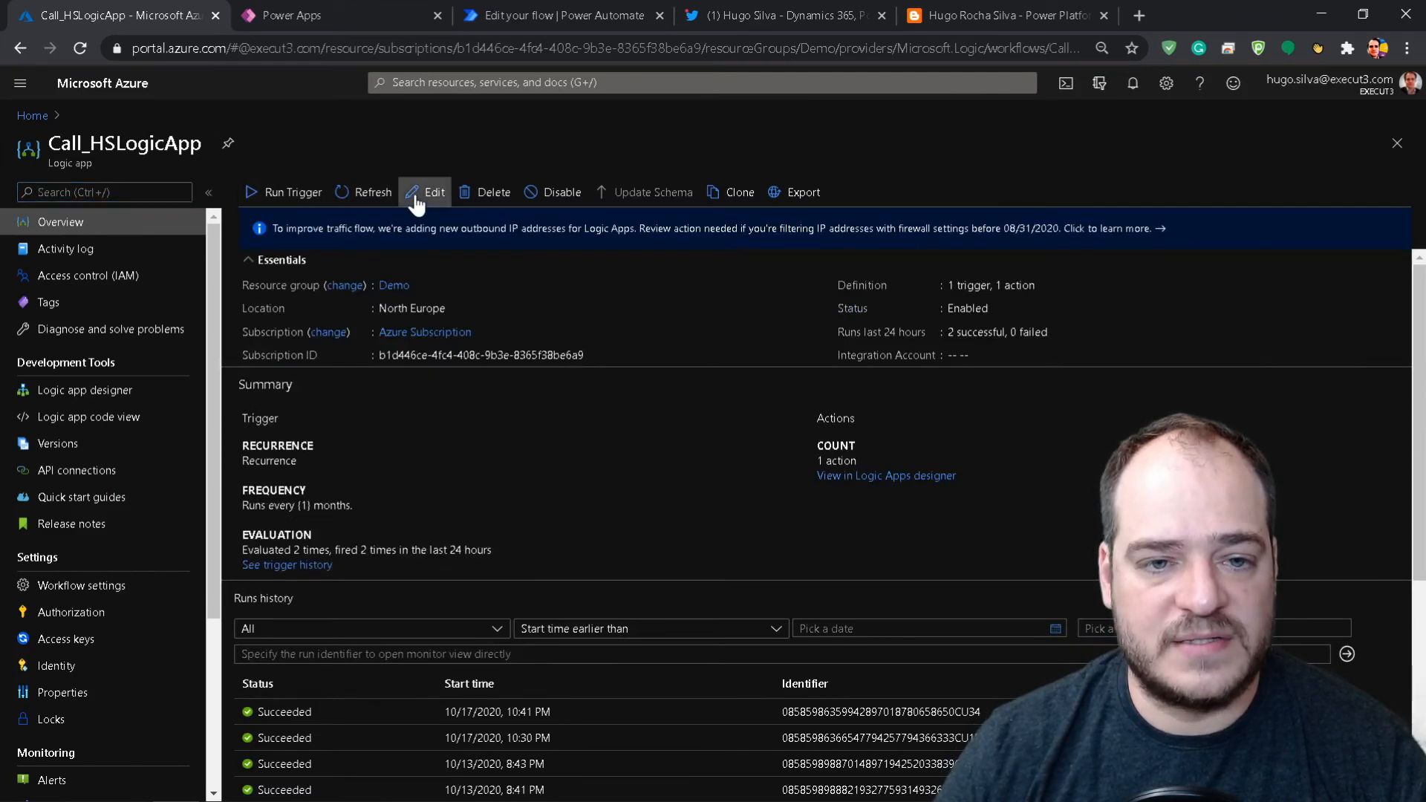
click(425, 192)
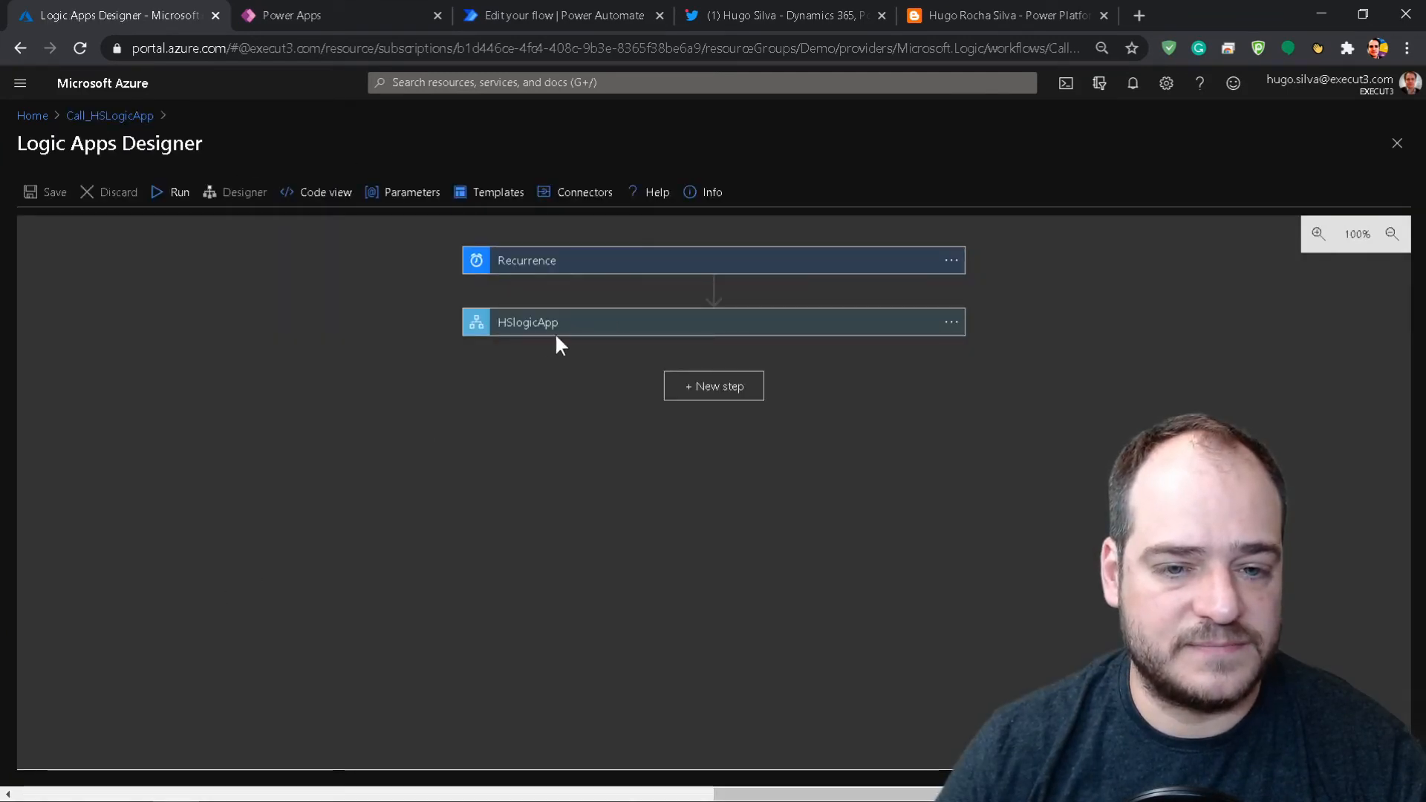
click(527, 322)
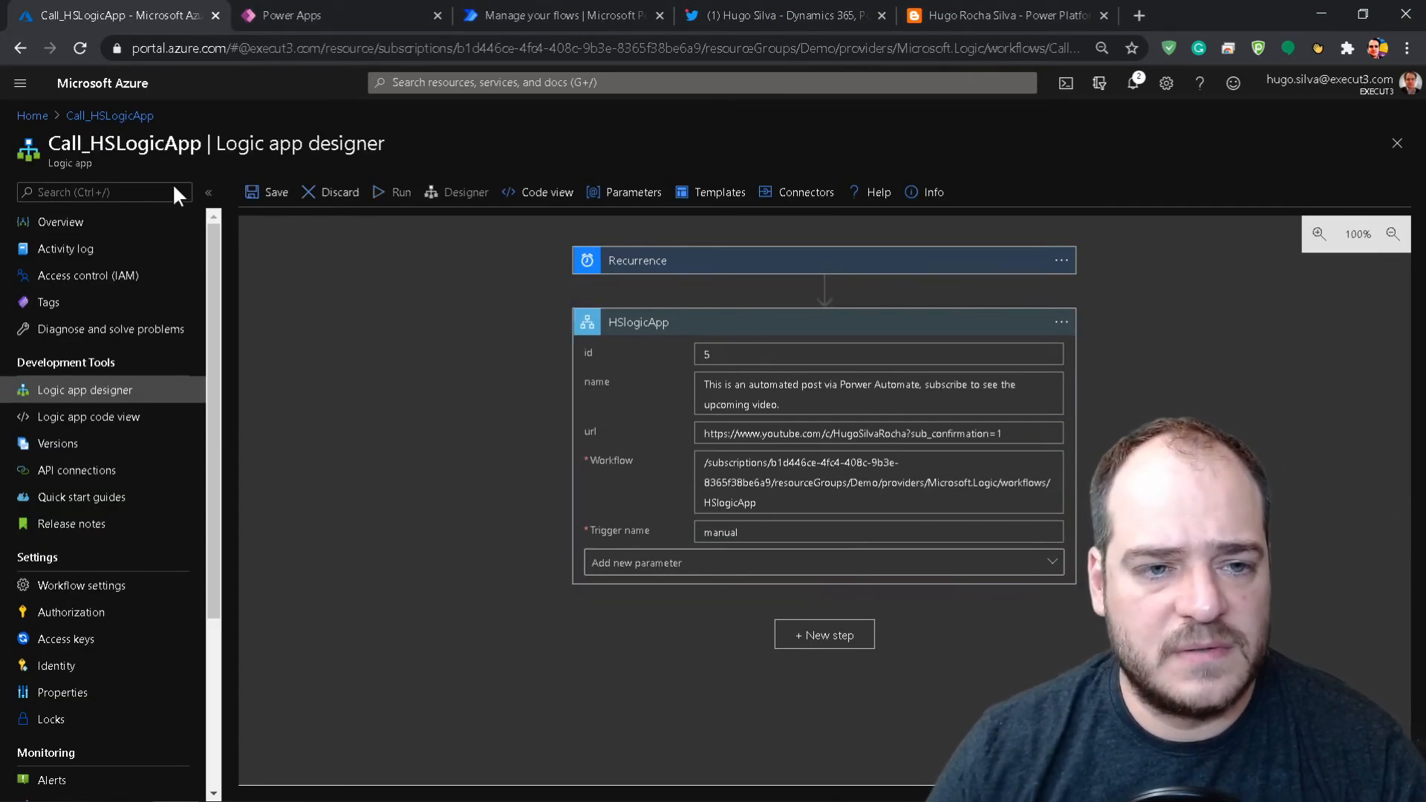
click(276, 192)
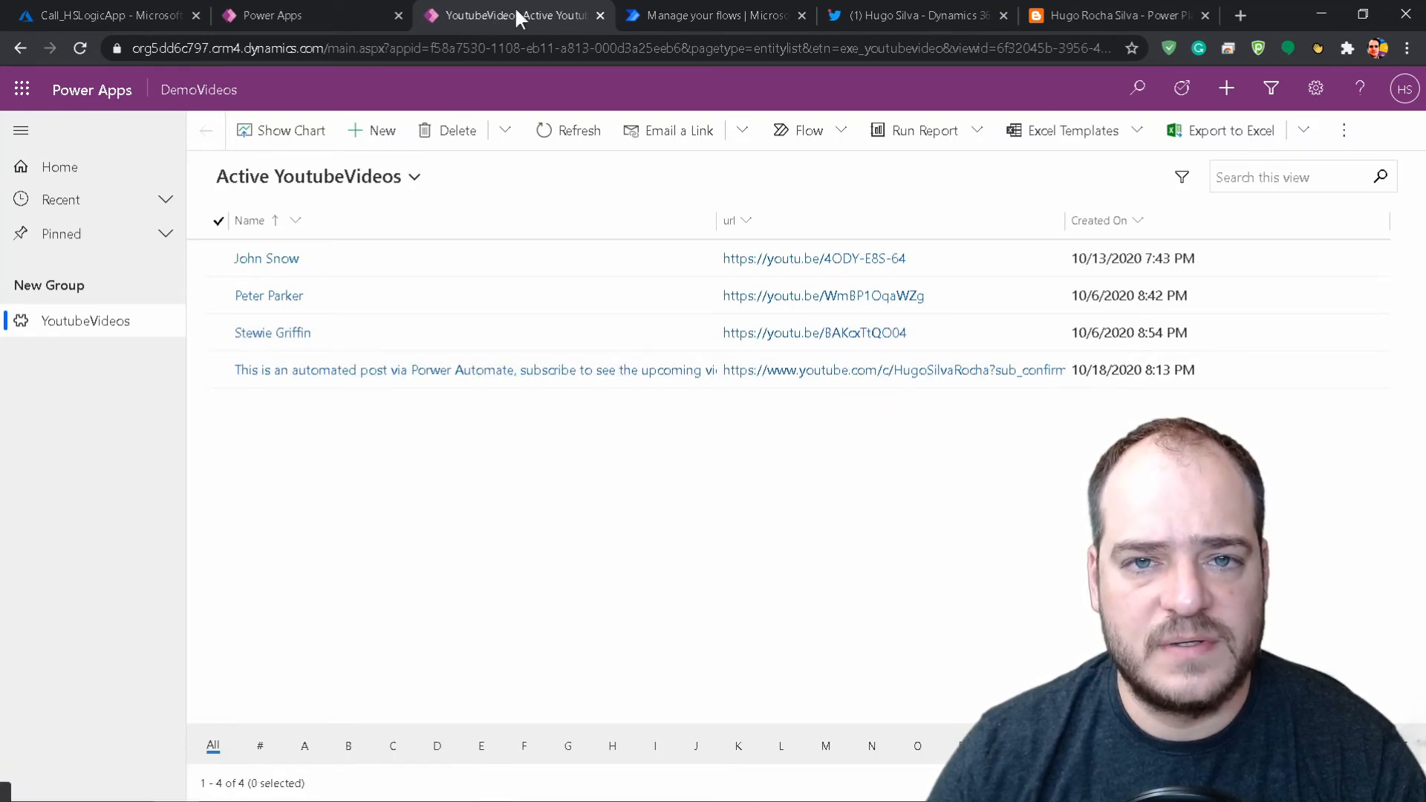
View the new automated-post record in Active YoutubeVideos, then the Media flow's succeeded run
click(710, 15)
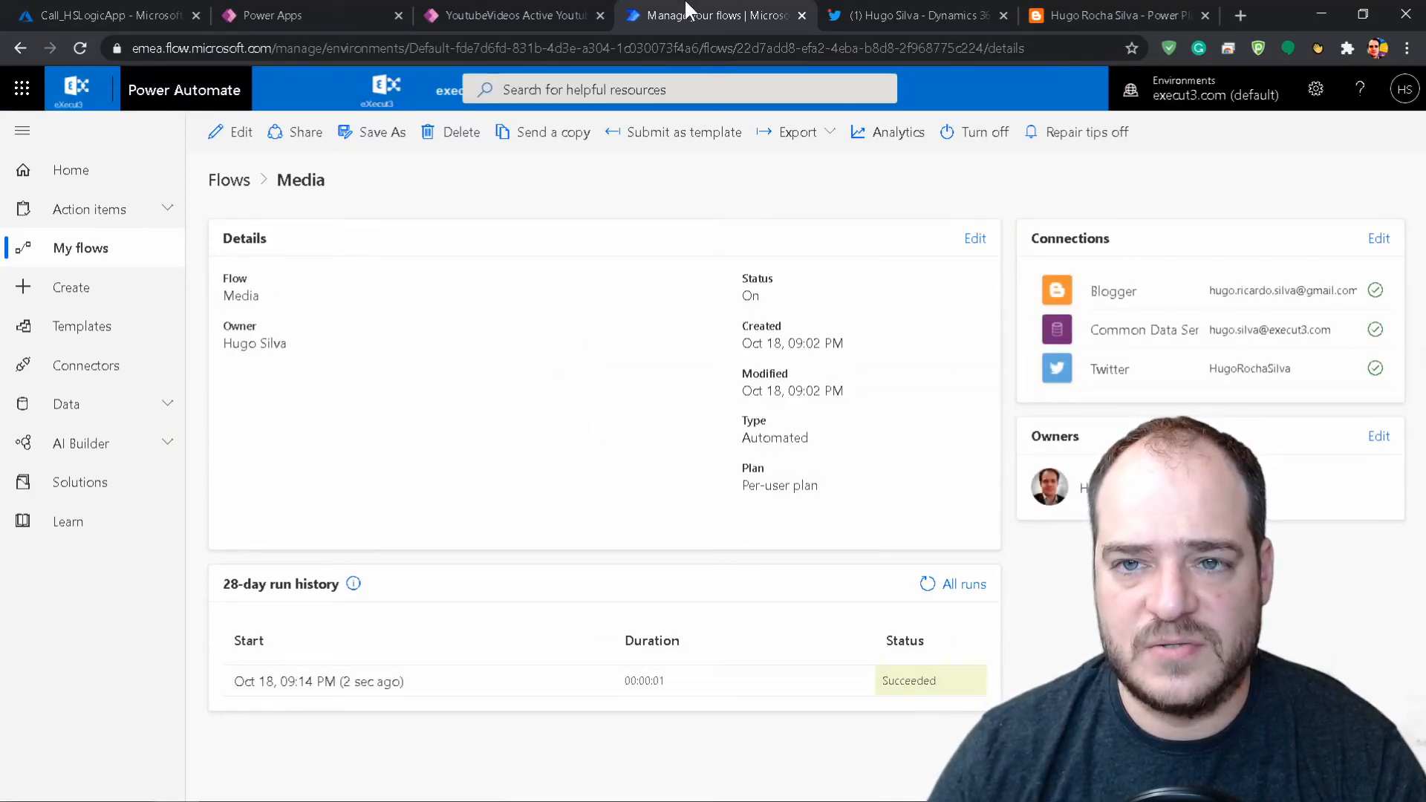
Confirm the Media run succeeded in the 28-day history, then view the tweet and the Blogger post
click(916, 15)
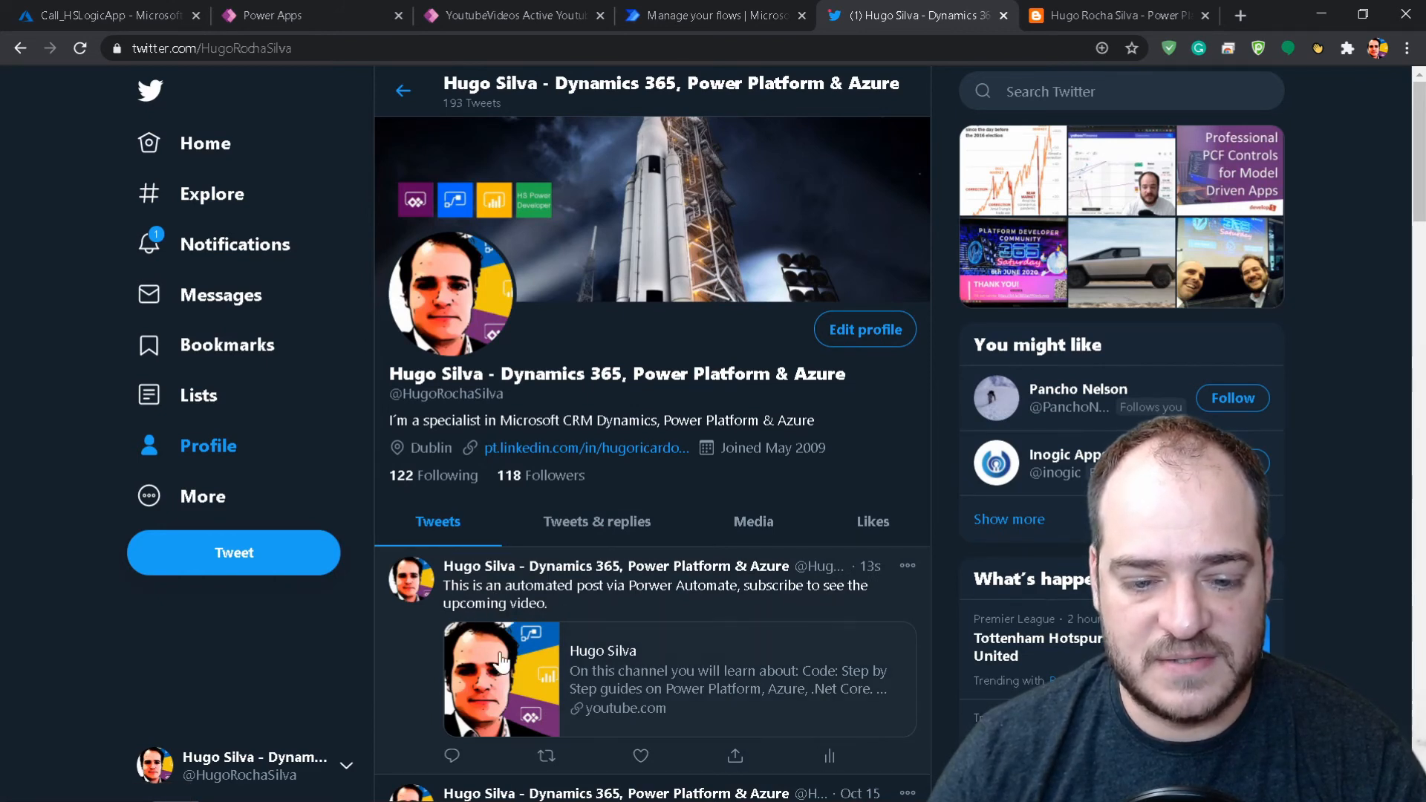
mouse_move(584, 679)
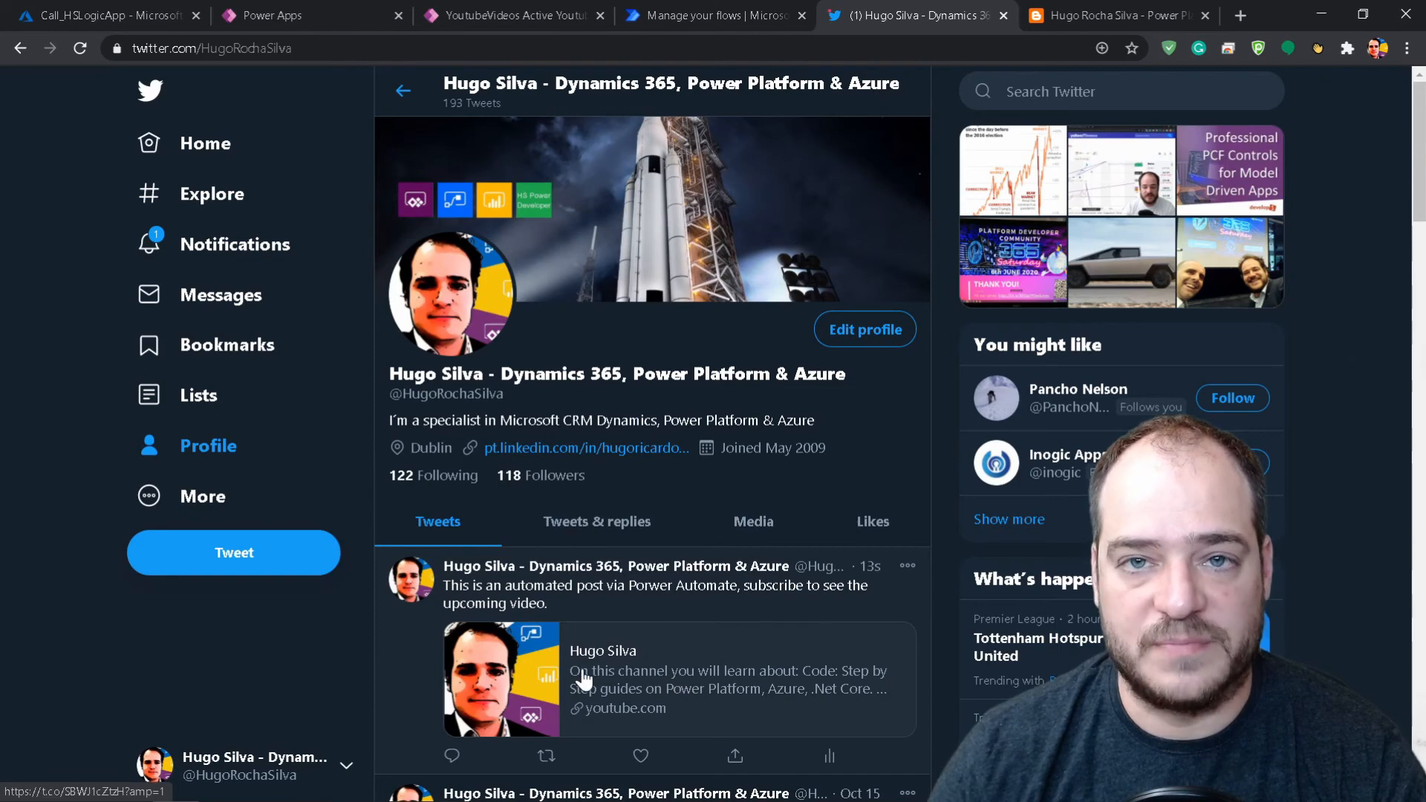
click(1119, 15)
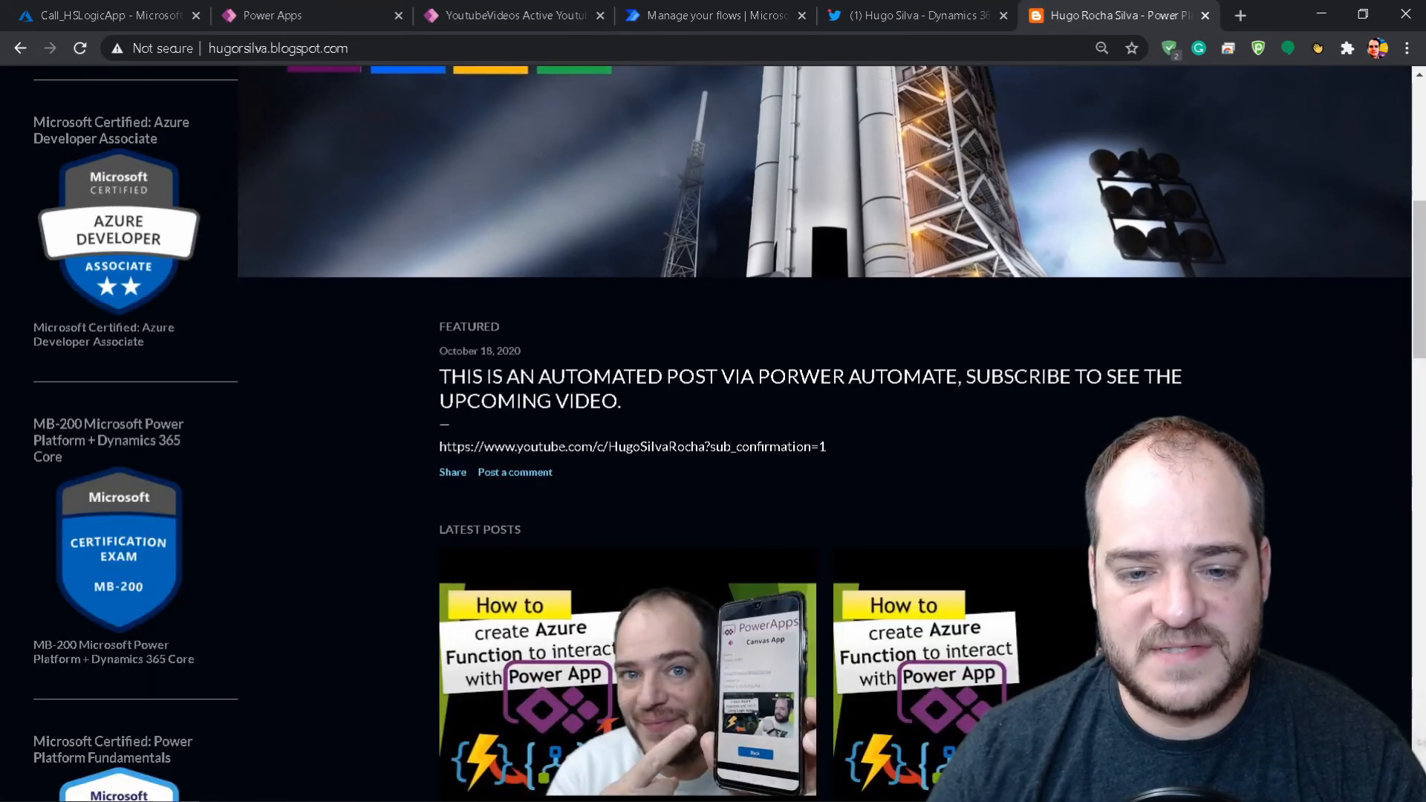
drag(440, 448, 826, 447)
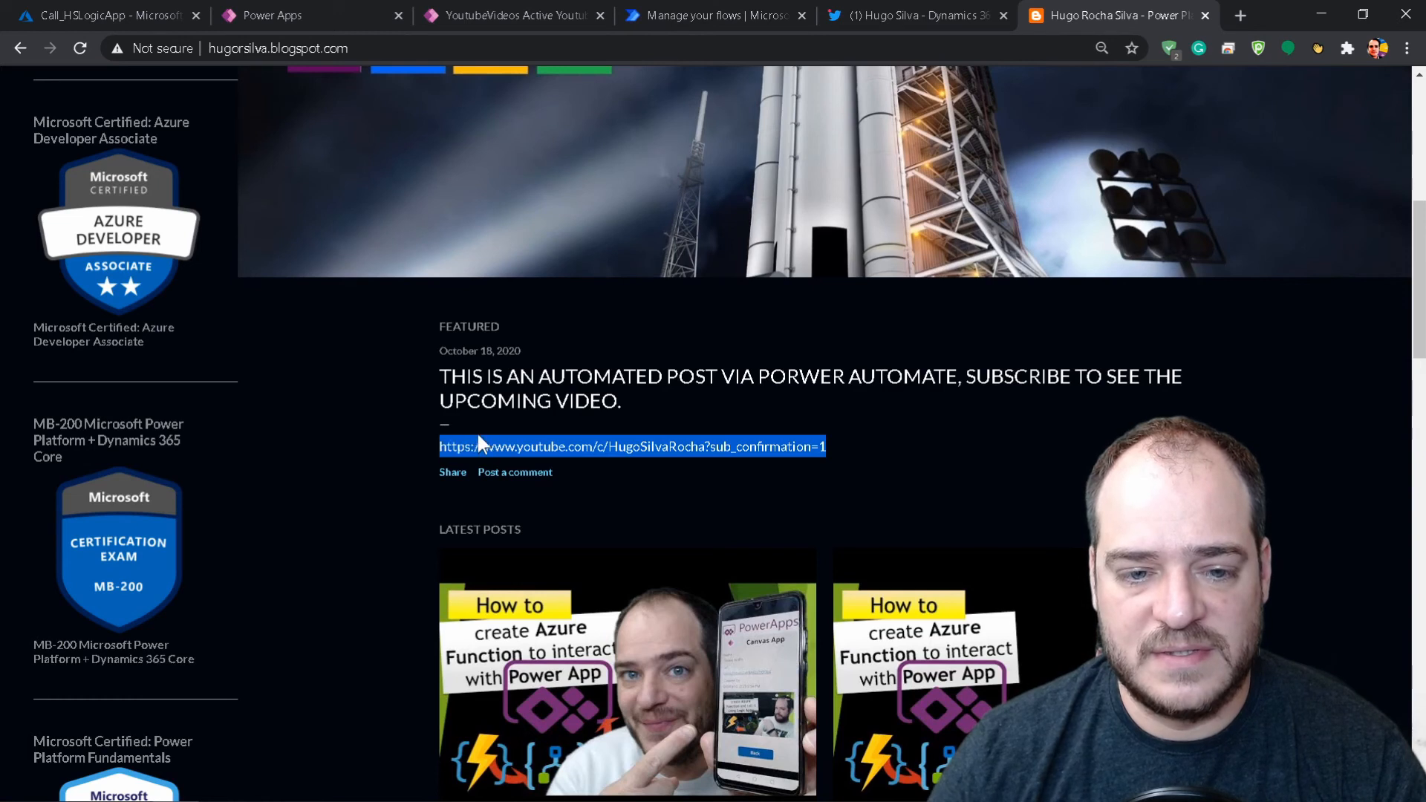
mouse_move(708, 384)
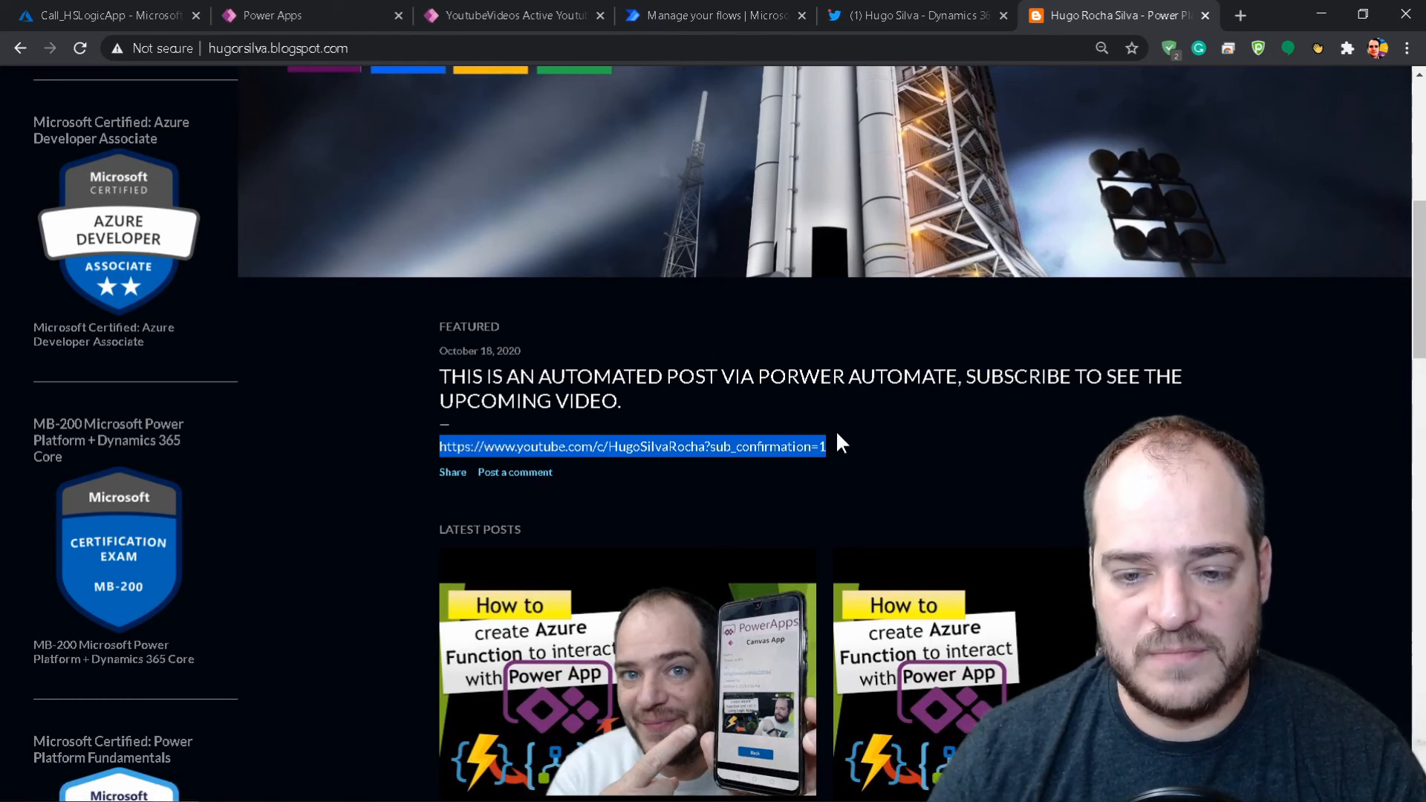
mouse_move(541, 189)
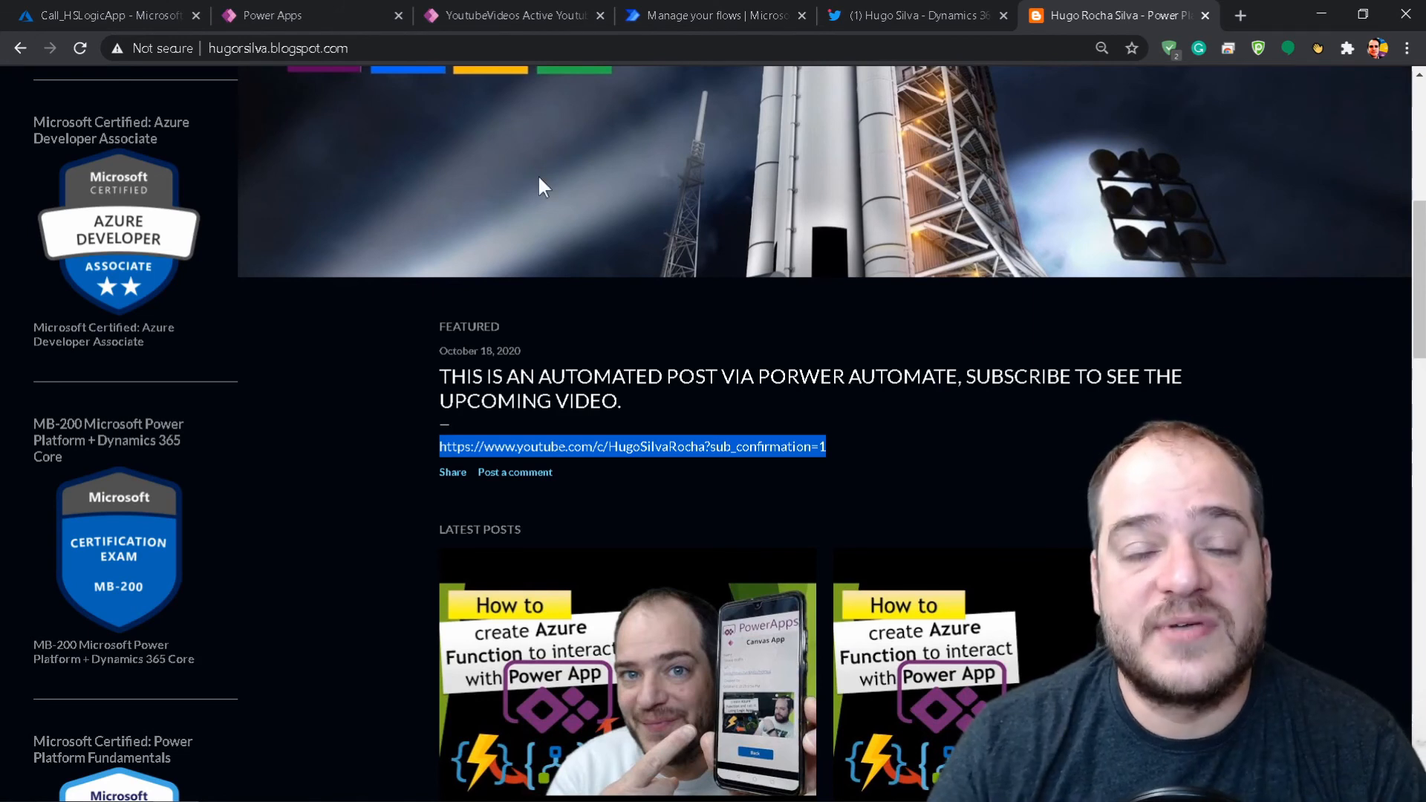